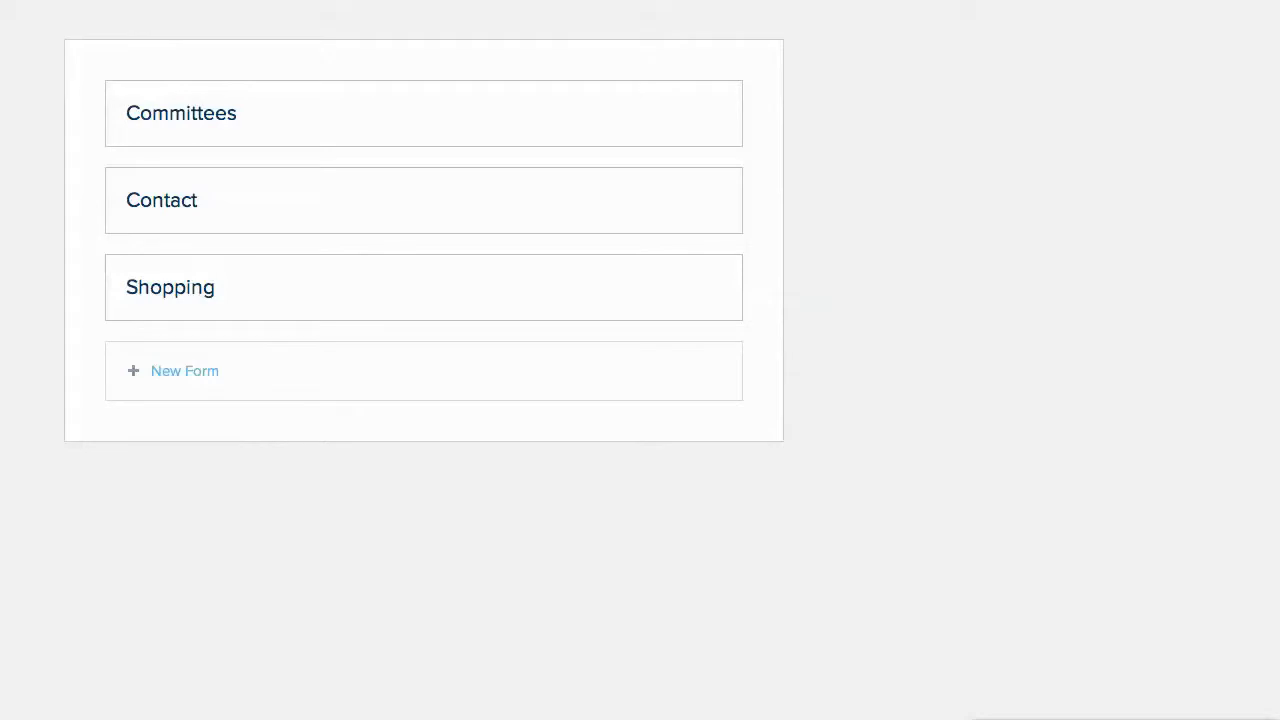
Step: Create a new form named Donate and open its template with Name, Email and Phone fields
click(184, 370)
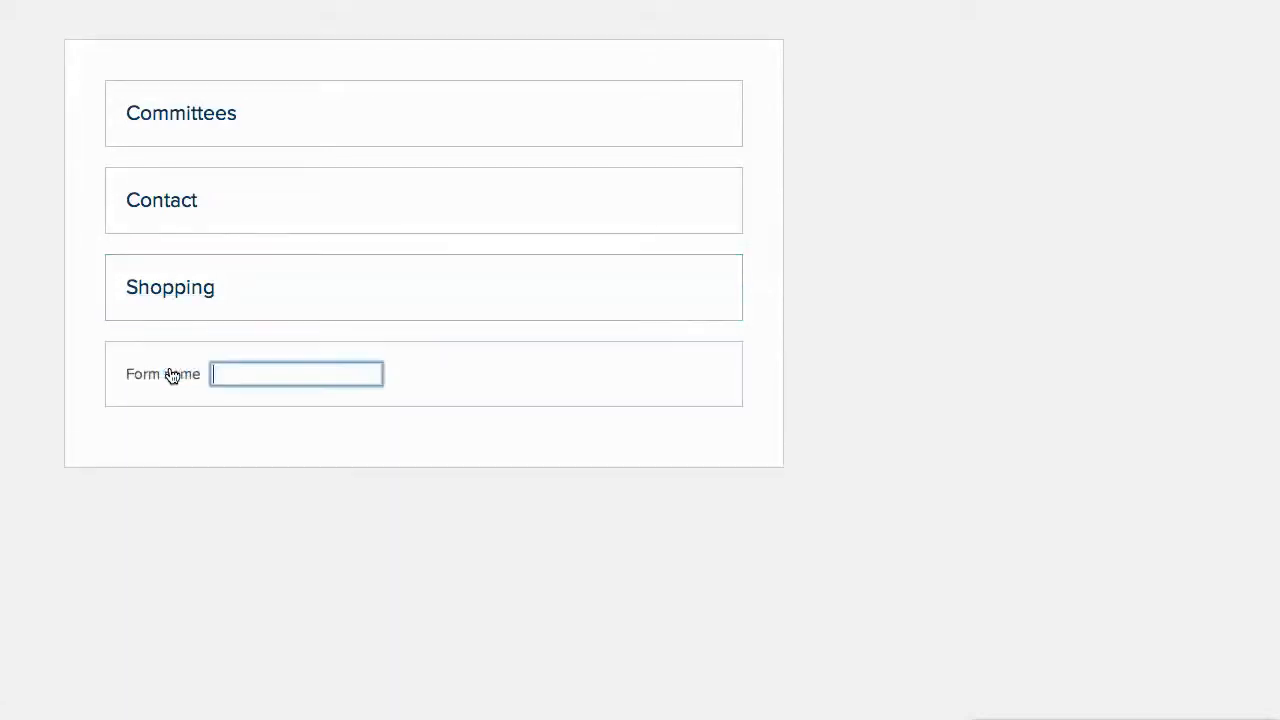
text(Don)
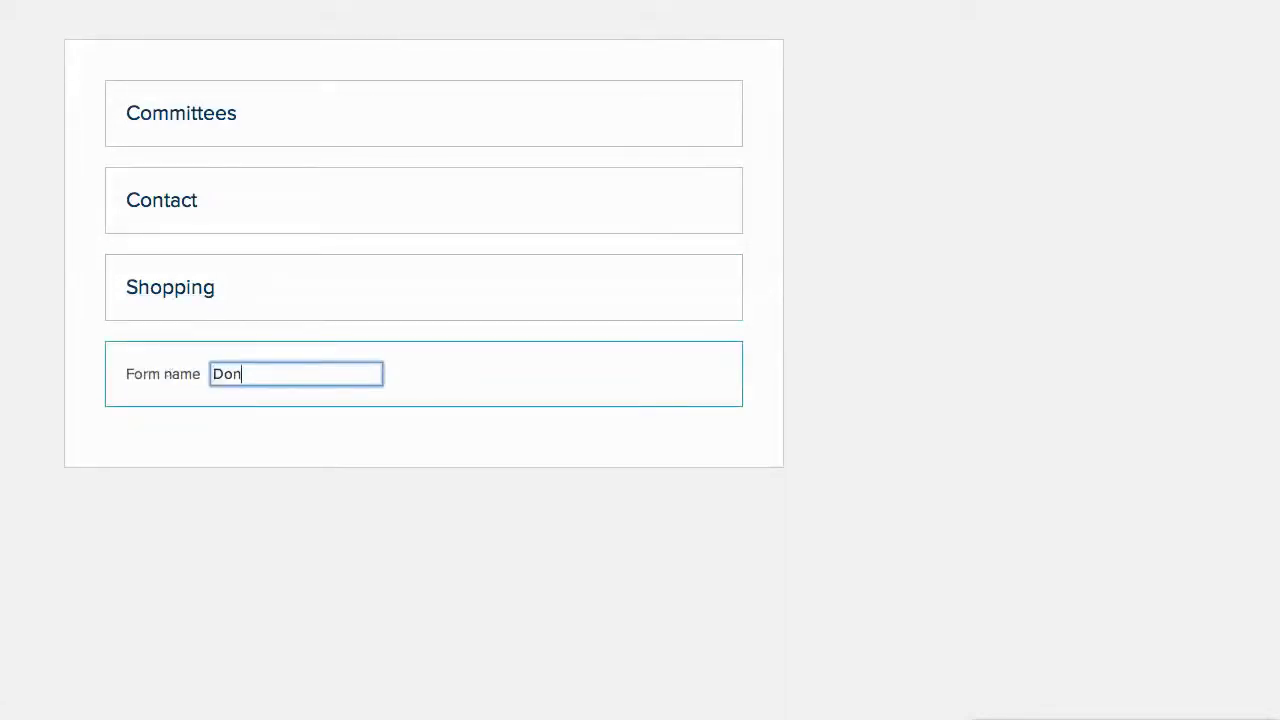
click(332, 56)
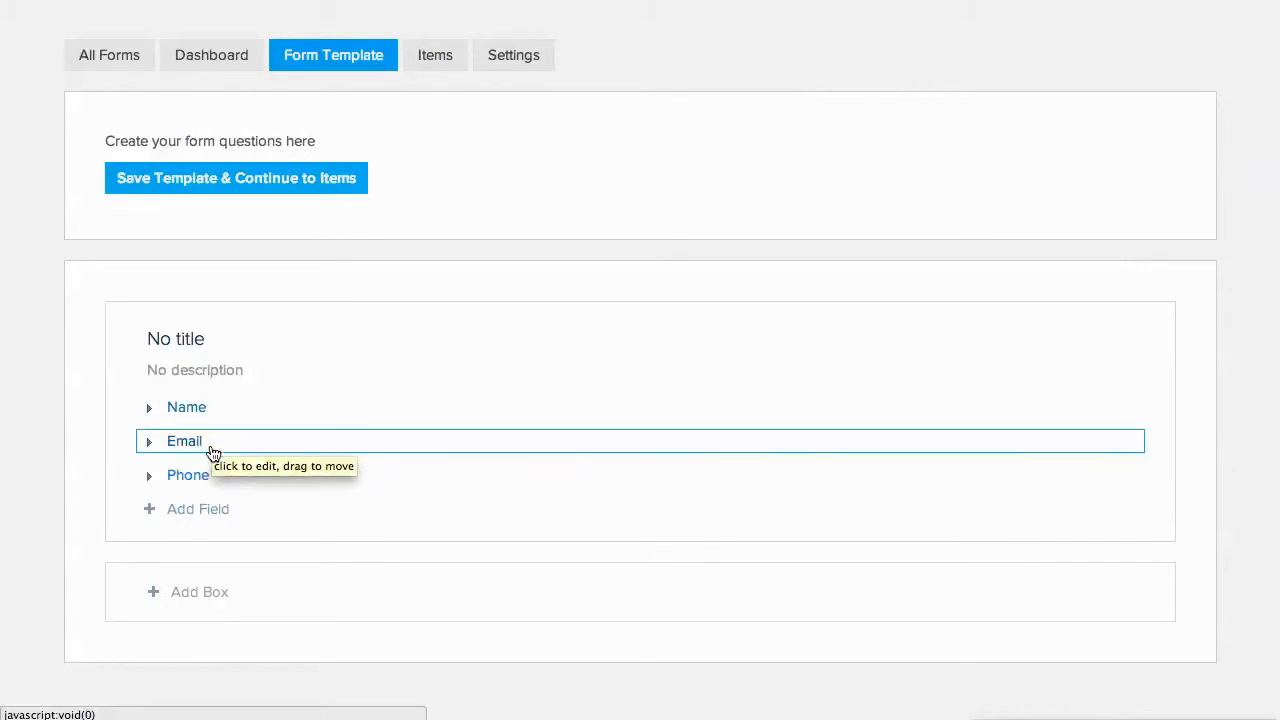
mouse_move(196, 508)
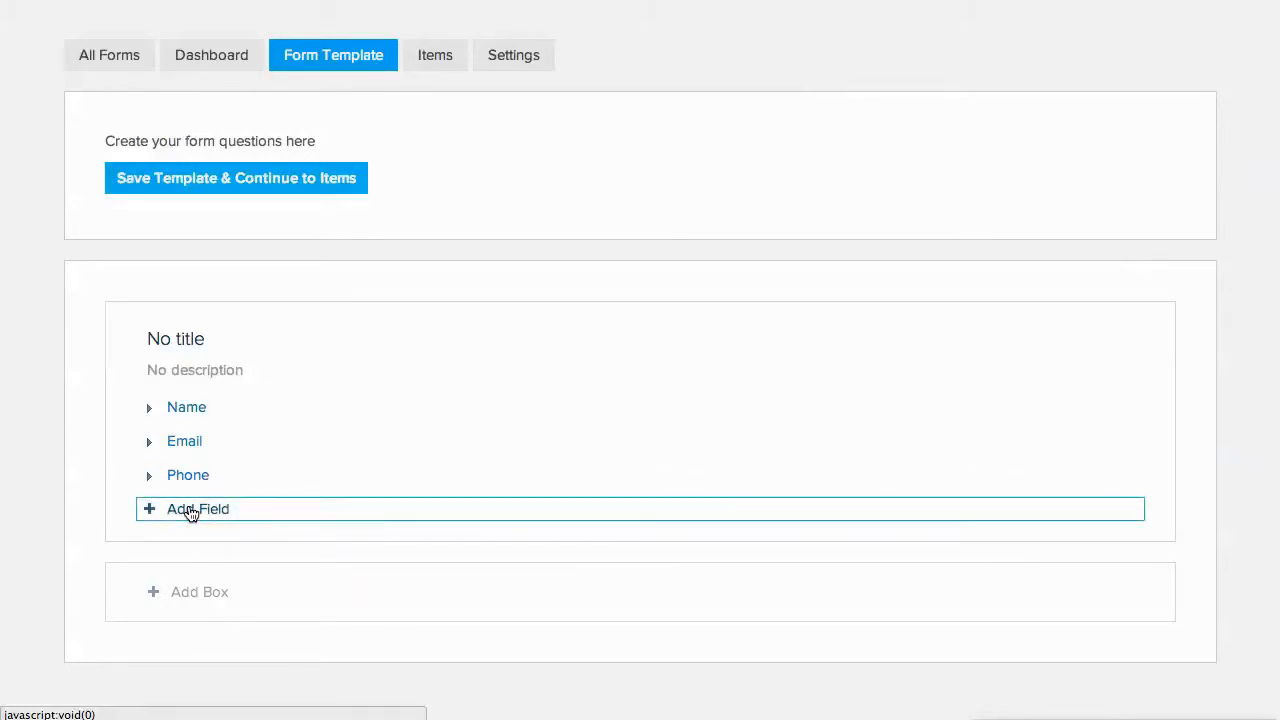
Step: Add a required built-in Address field described as Address after Phone
click(198, 510)
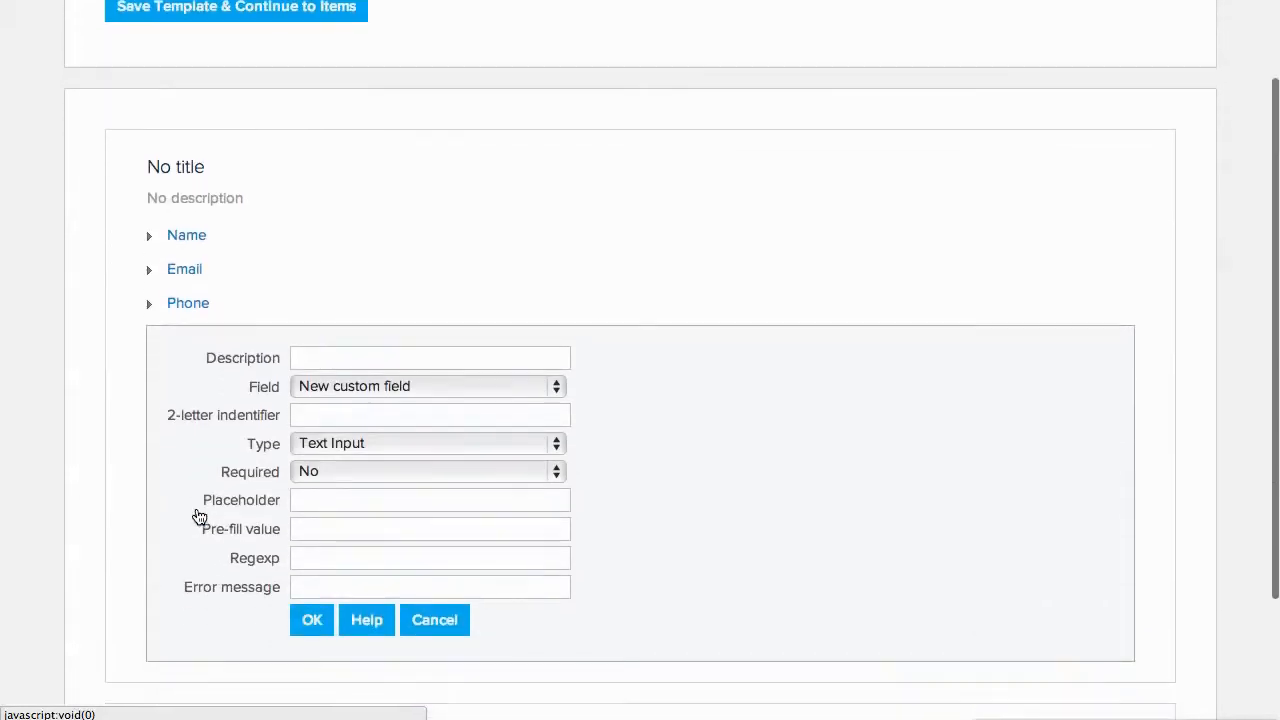
text(A)
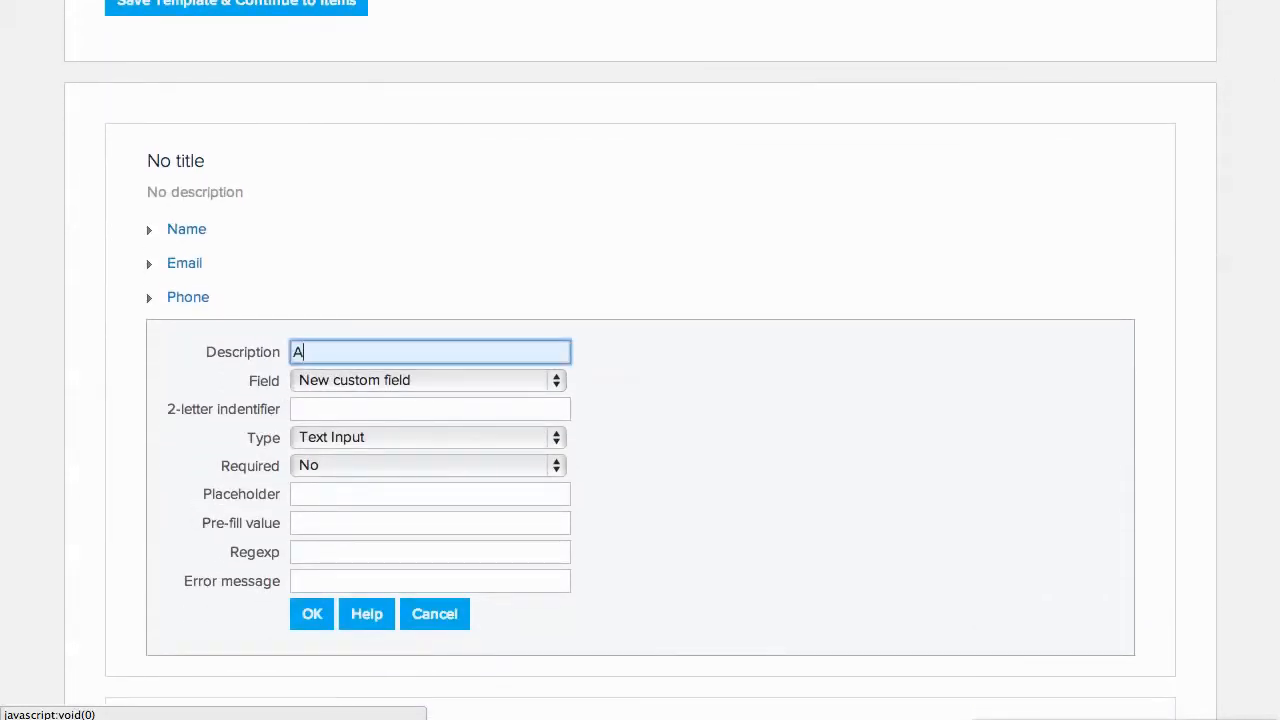
text(ddress)
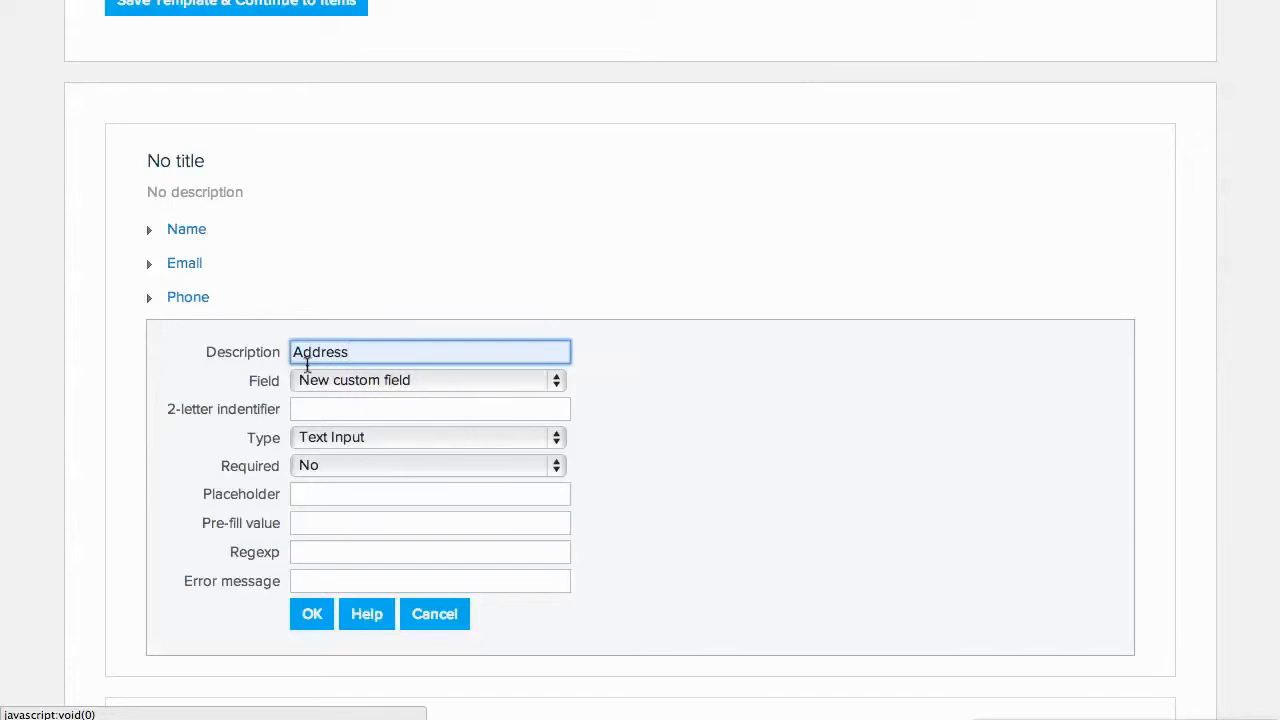
click(428, 380)
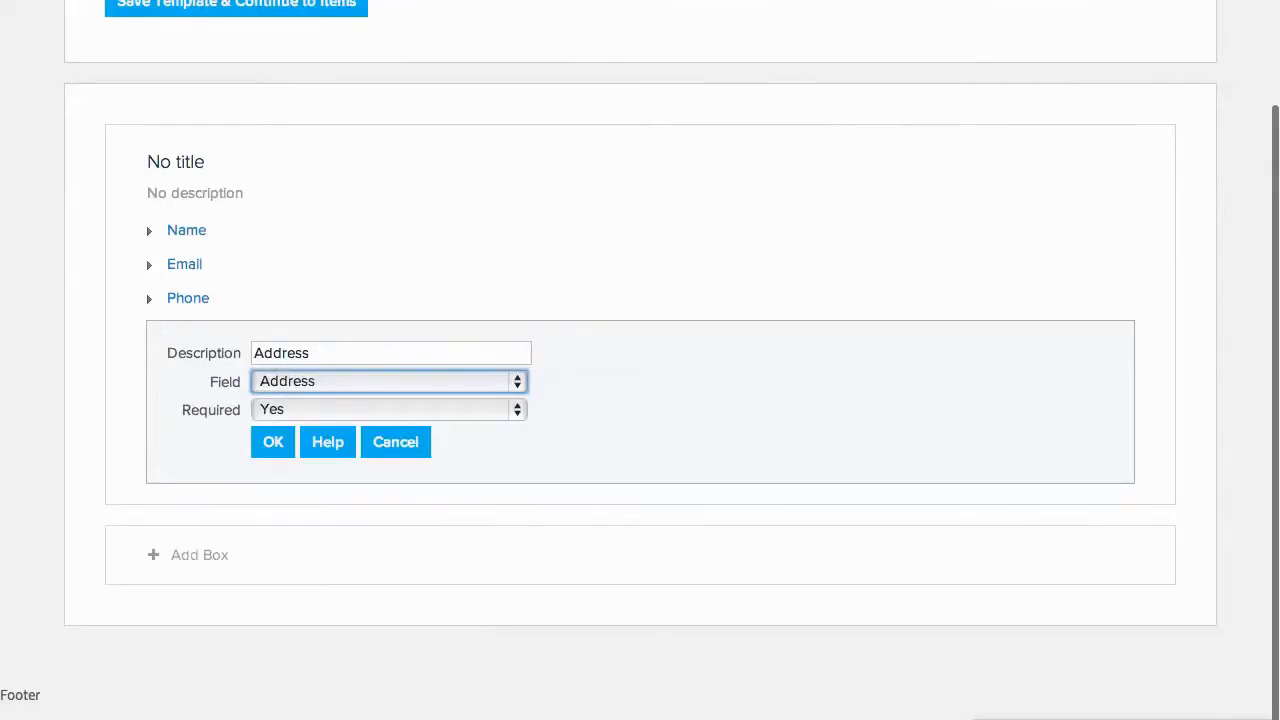
mouse_move(516, 418)
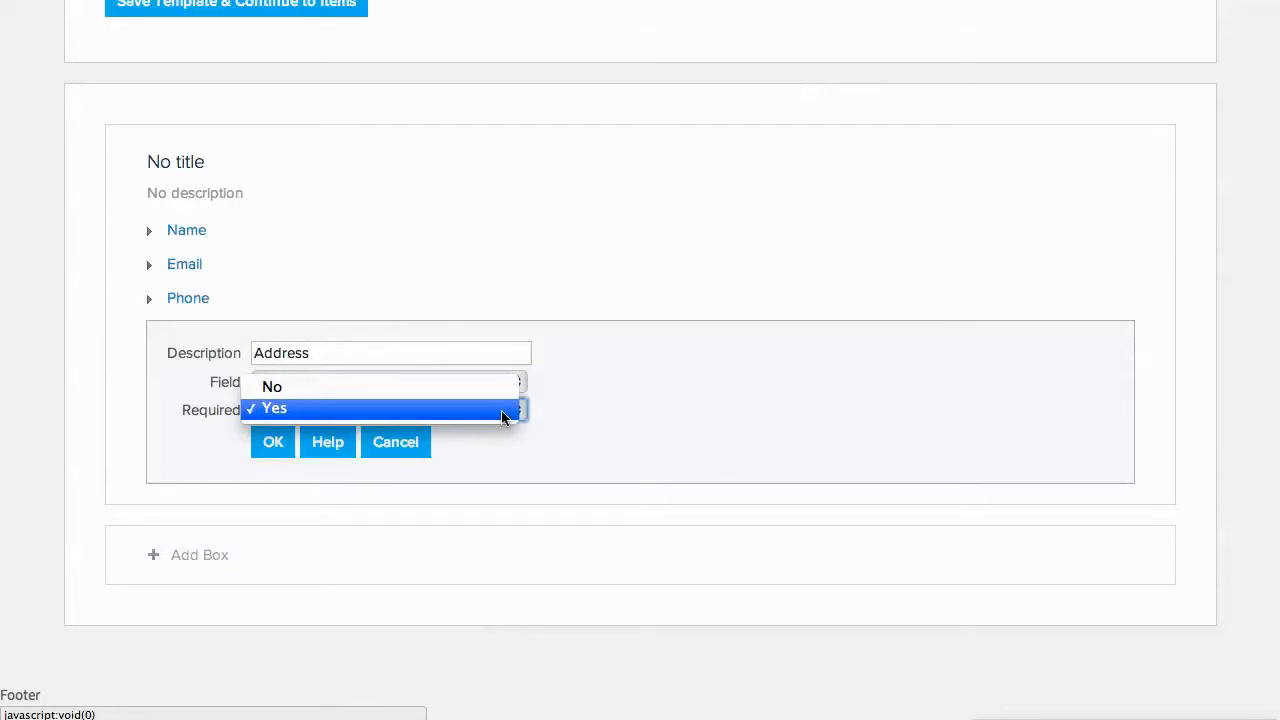
click(272, 442)
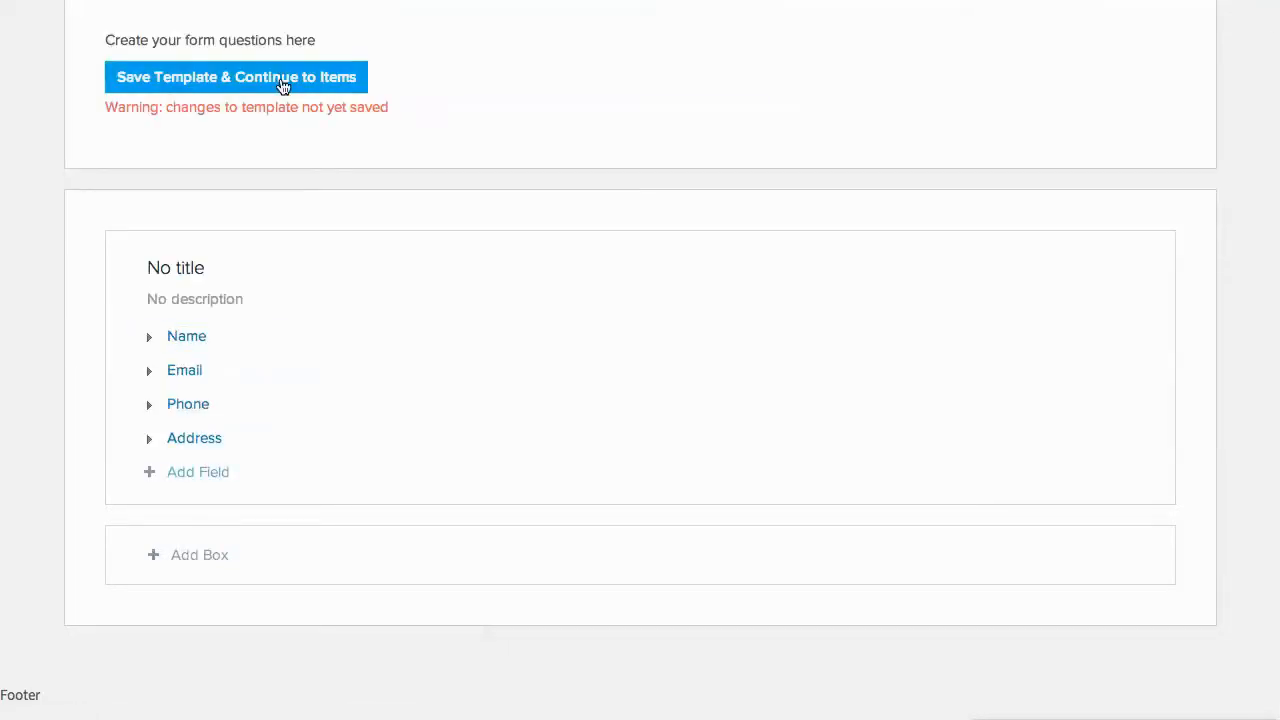
Step: Save the template and create item 1 Month of Meals as a fixed 100 donation with 0 tax
click(236, 76)
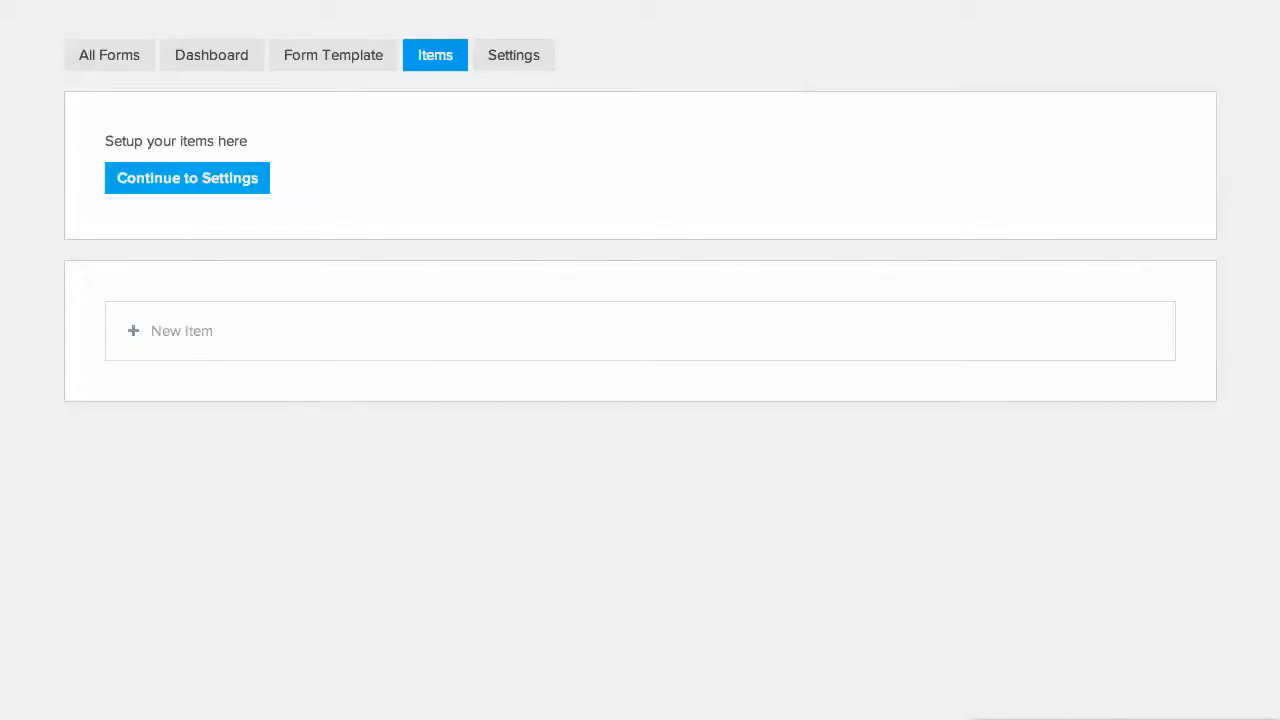
mouse_move(188, 344)
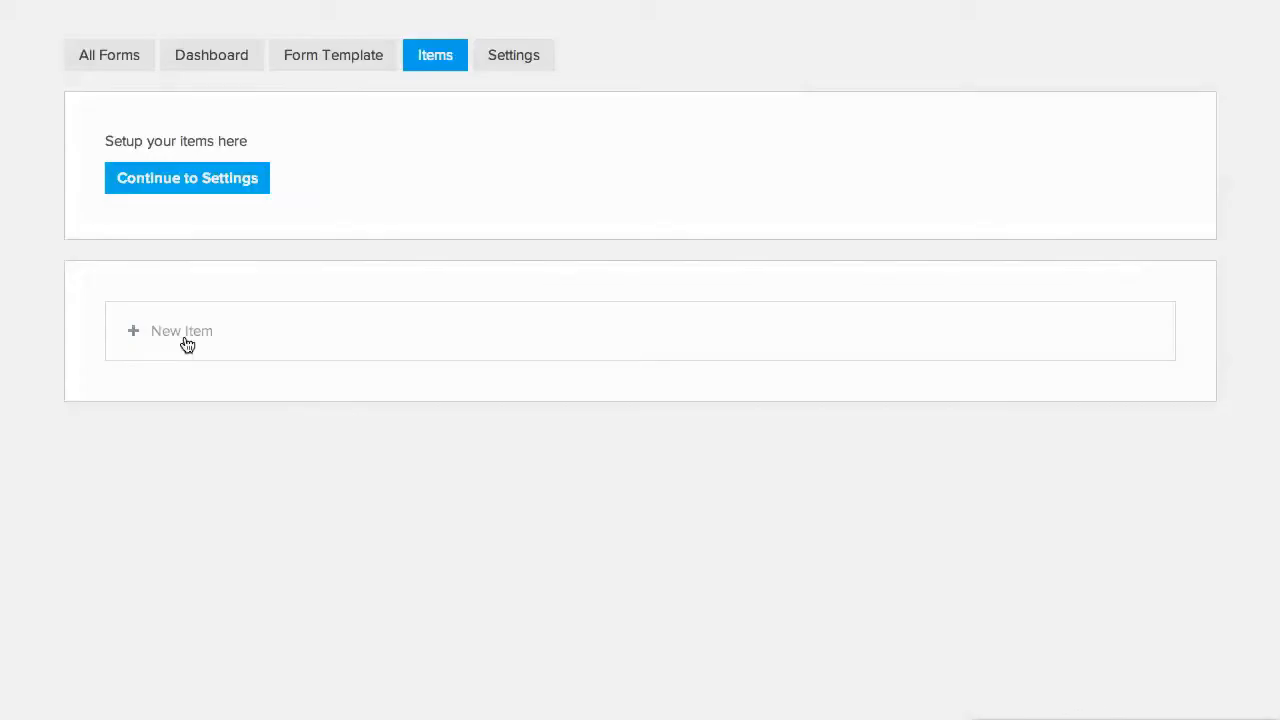
click(182, 332)
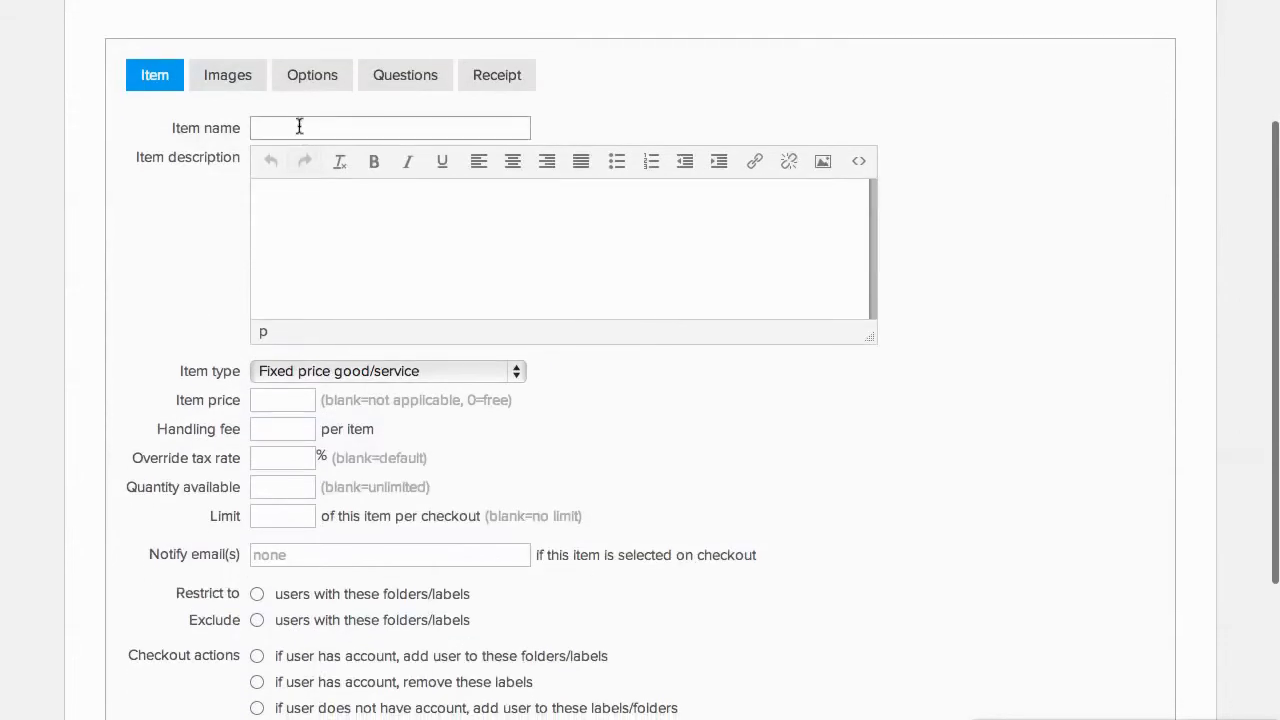
text(1 Month of Meals)
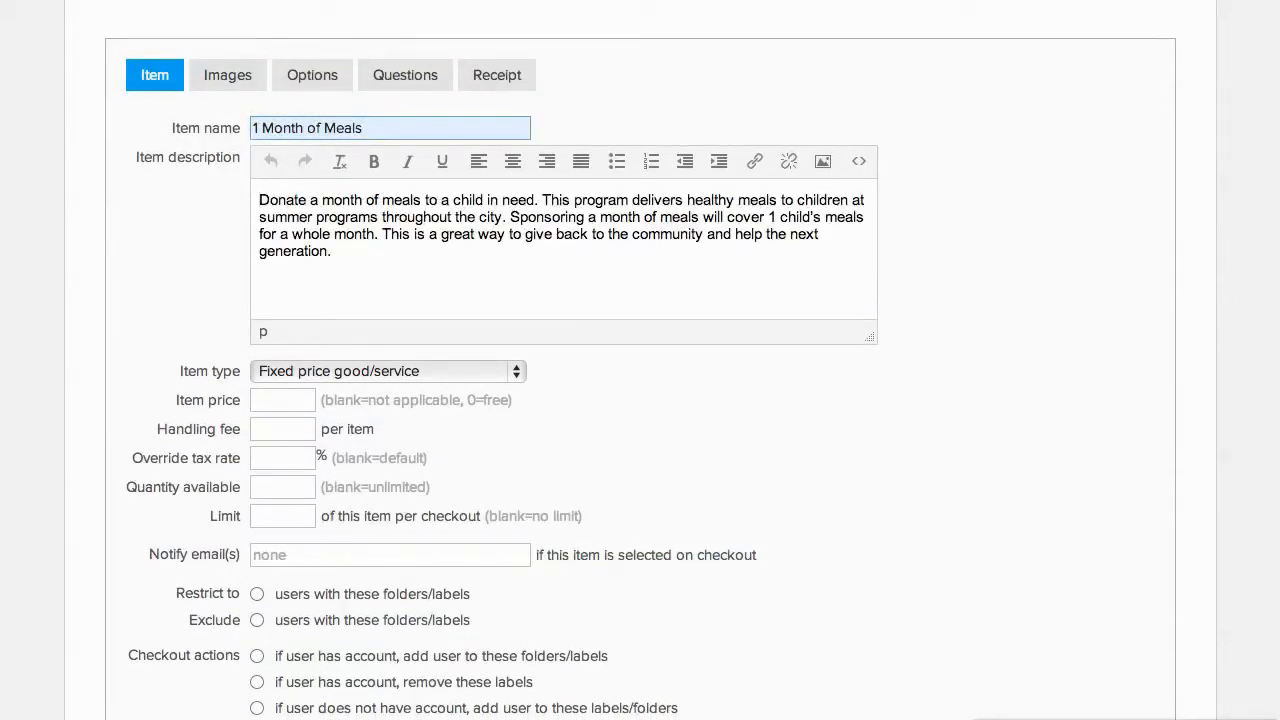
click(516, 370)
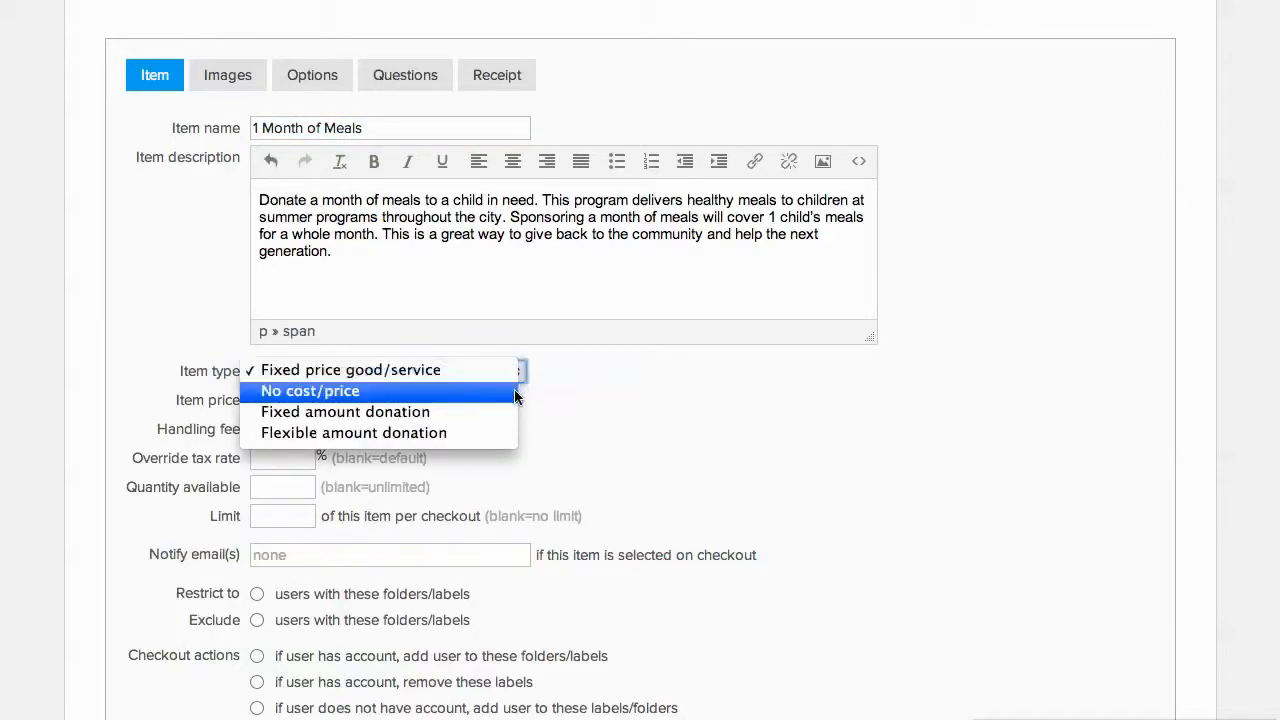
click(344, 412)
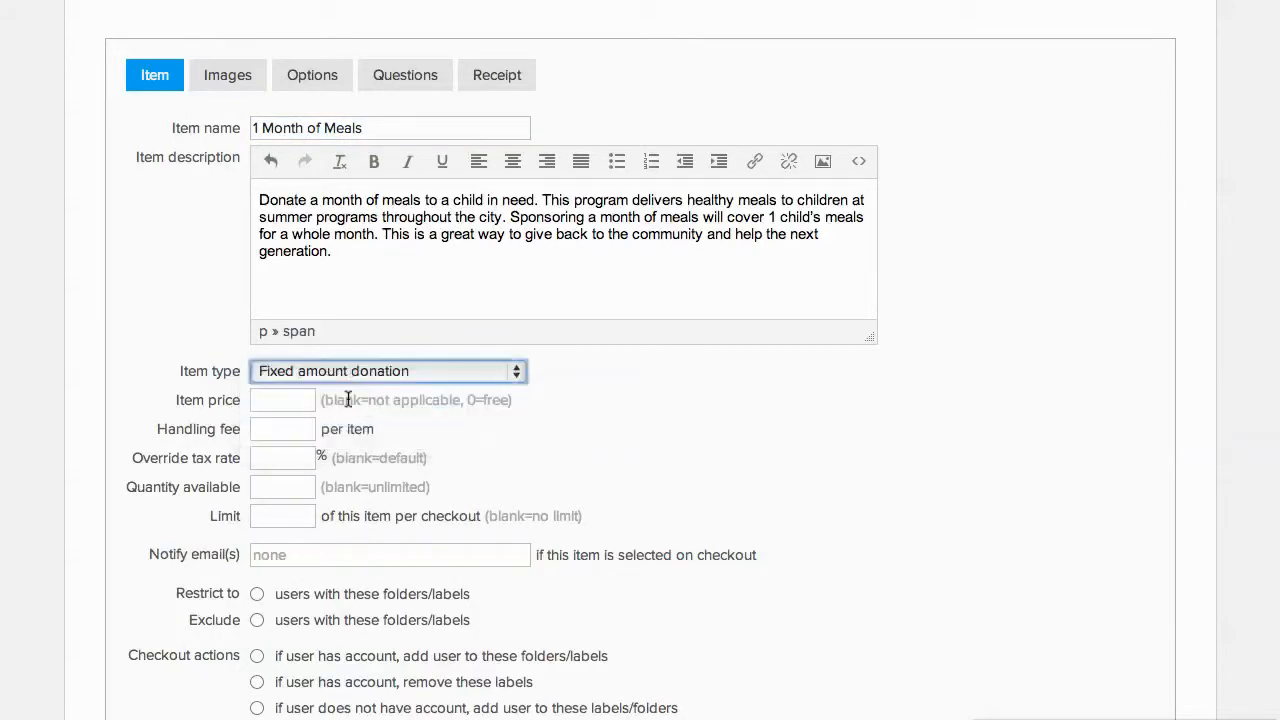
text(100)
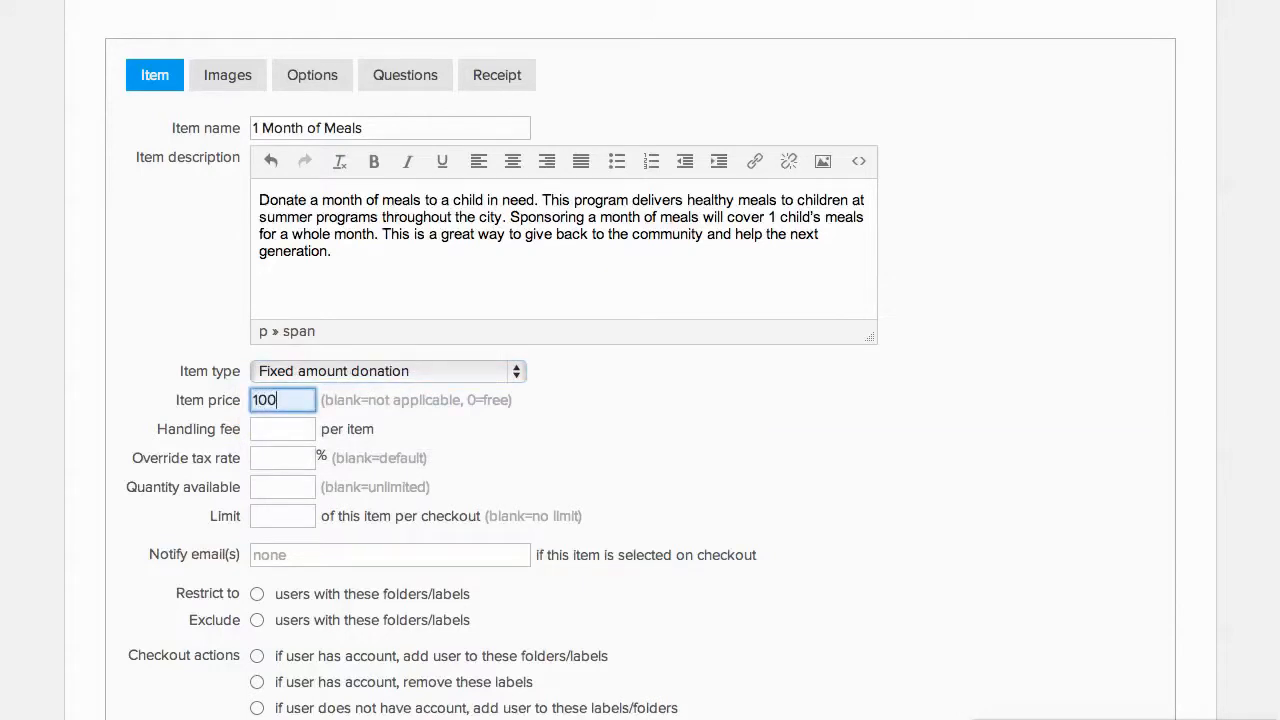
click(282, 458)
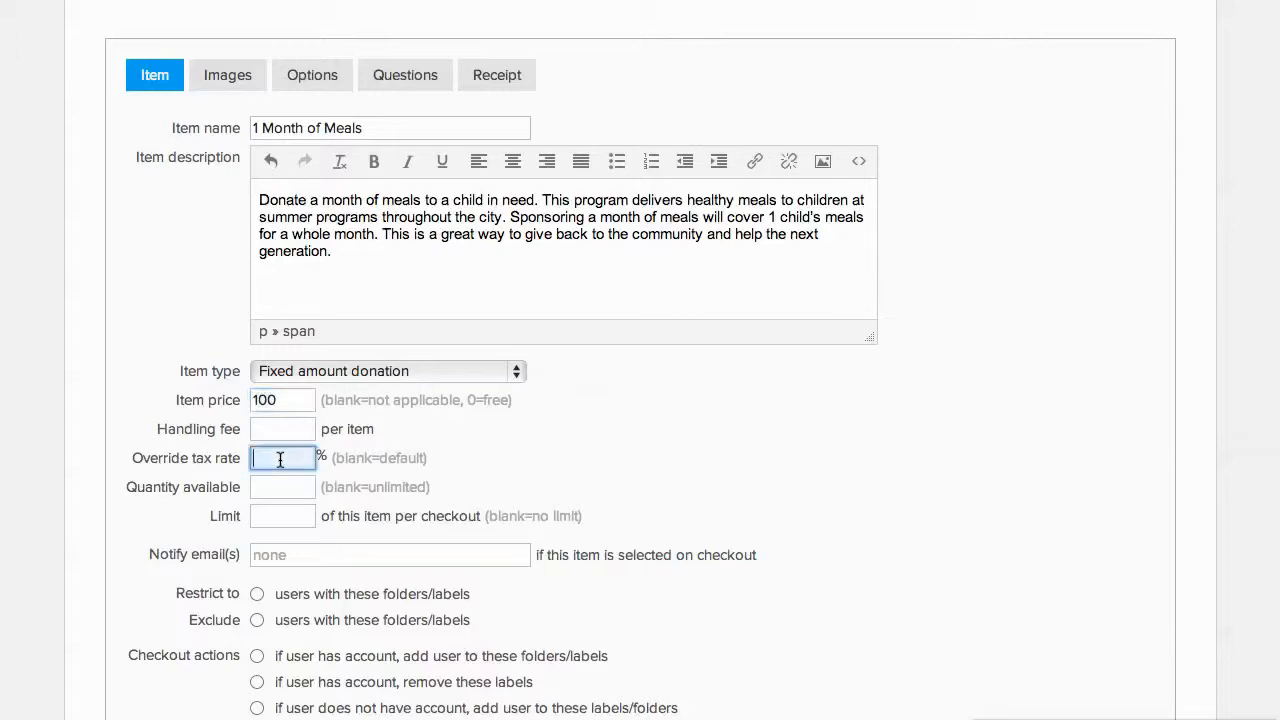
text(0)
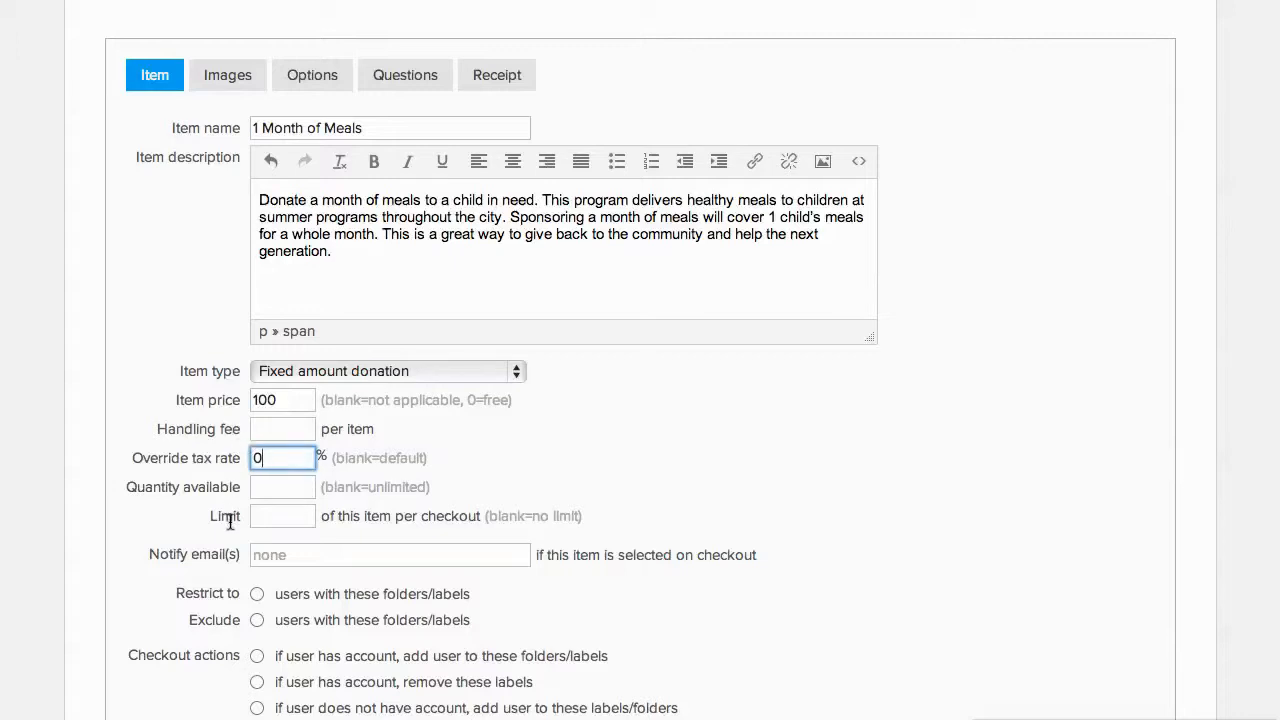
mouse_move(232, 528)
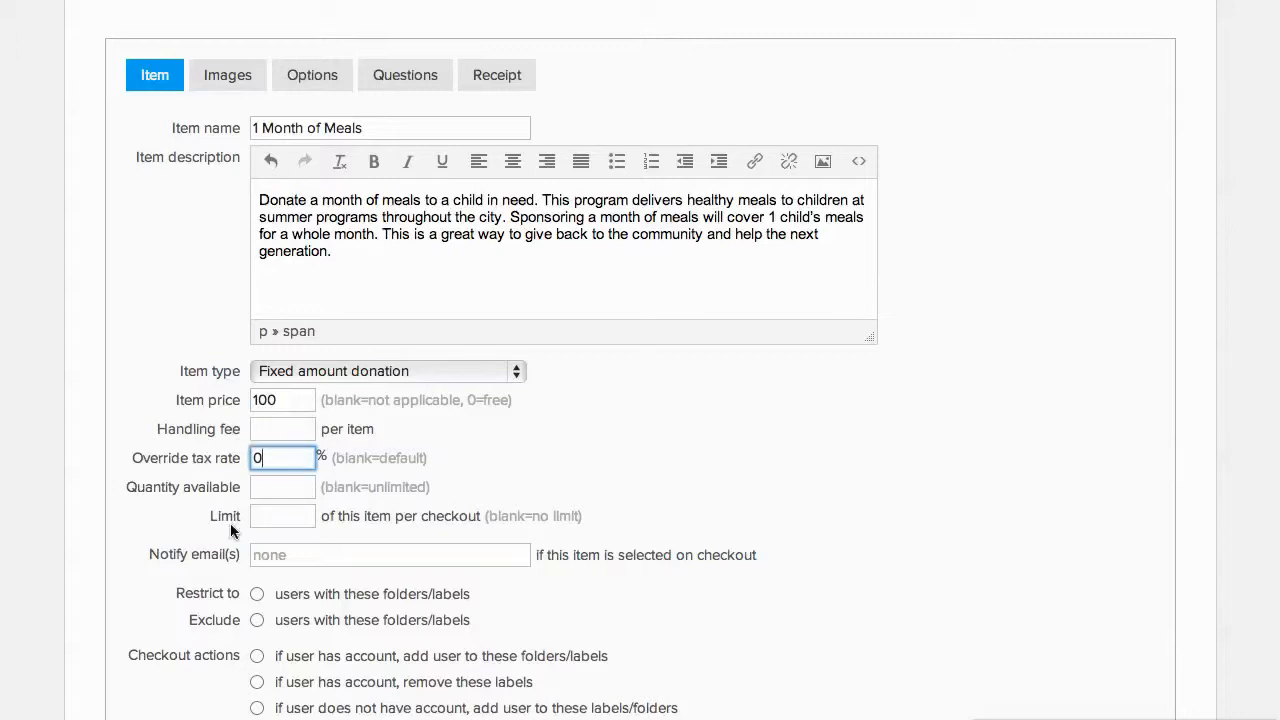
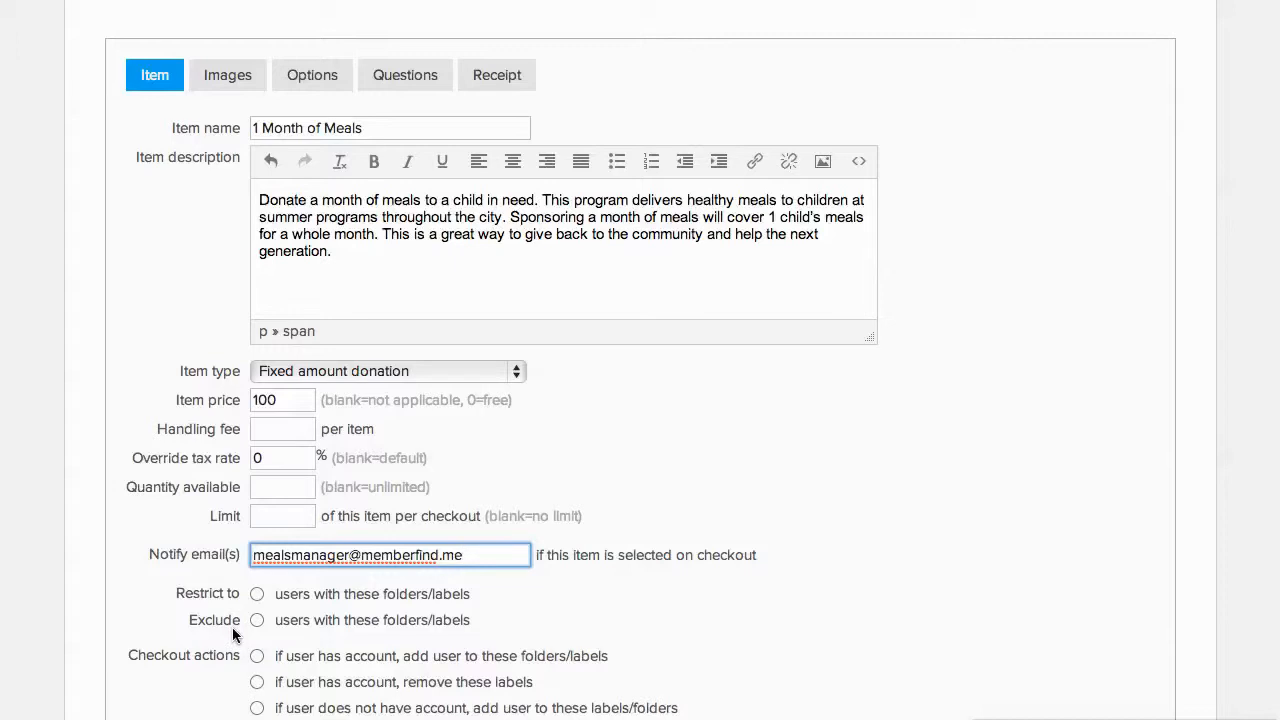
scroll(down, 3)
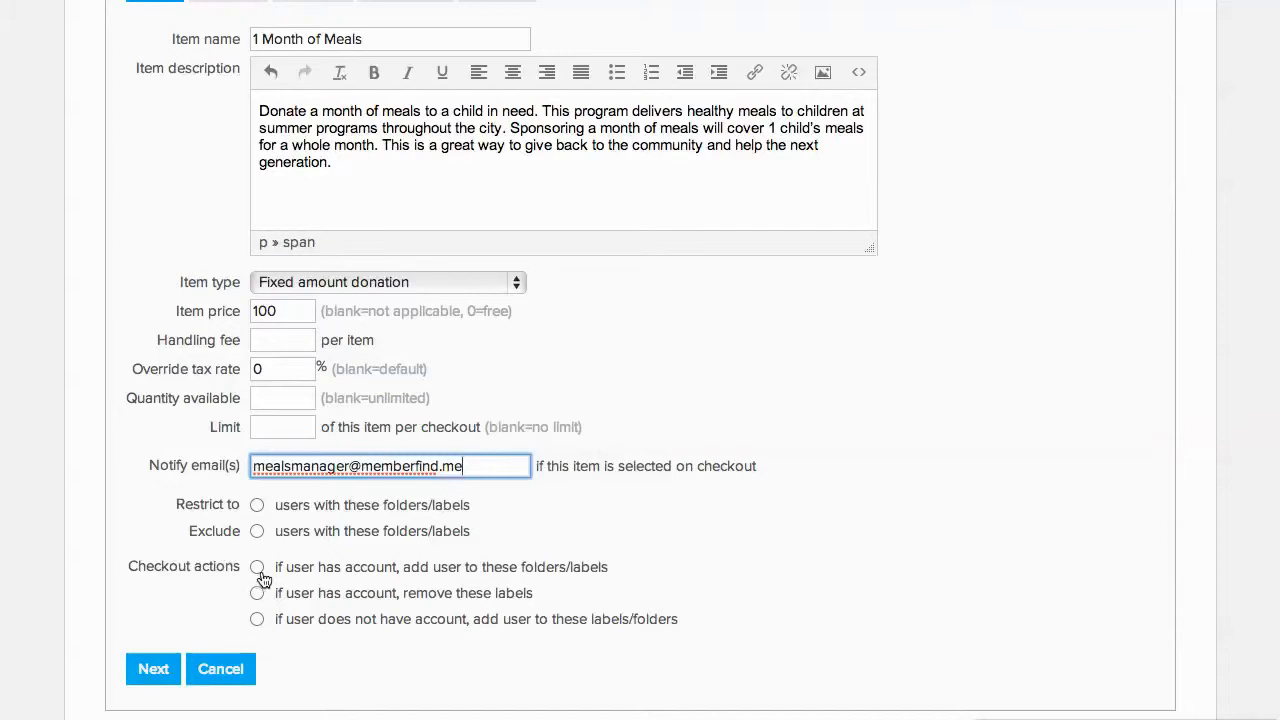
Step: Add donors with and without accounts to the Meals Donation and Donors labels at checkout
click(256, 568)
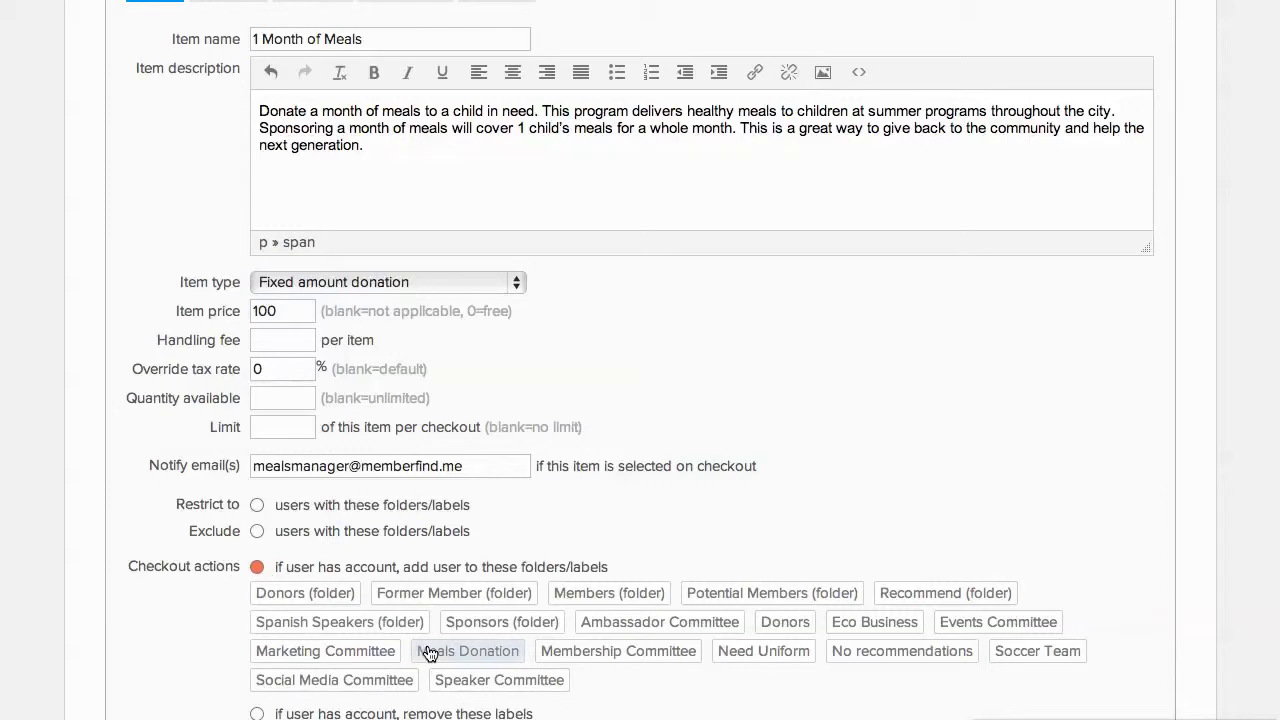
scroll(down, 3)
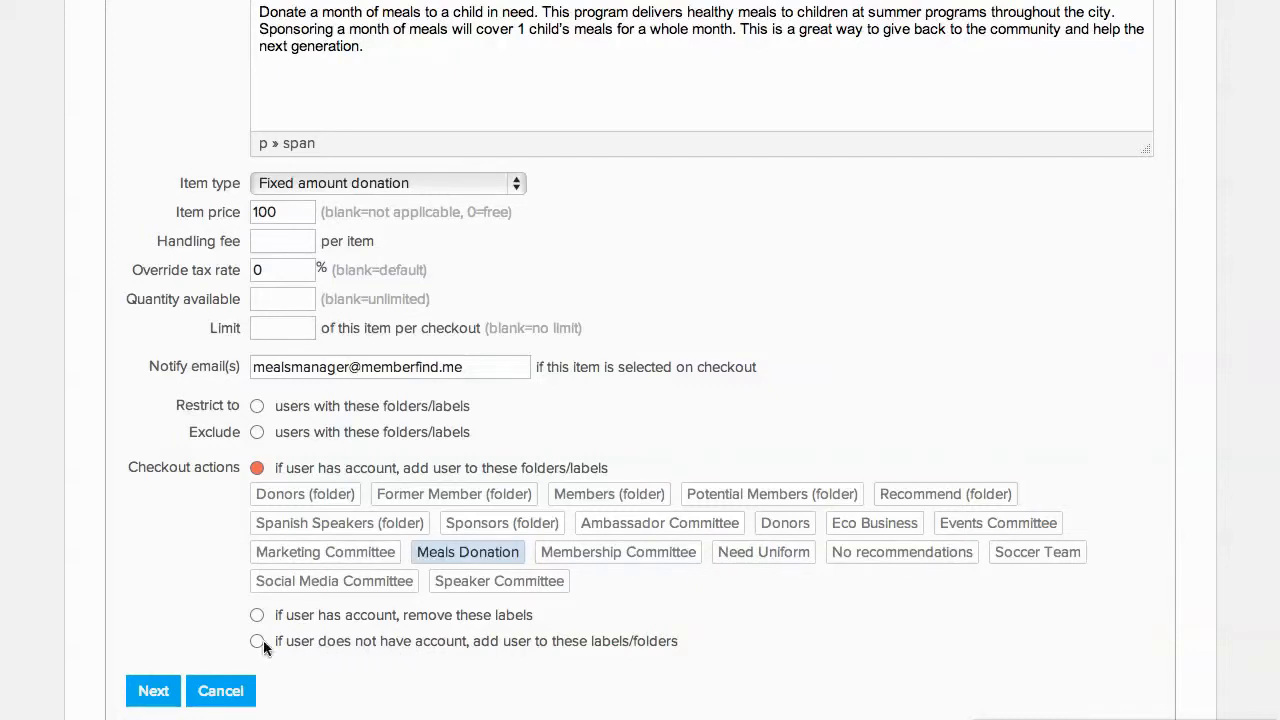
click(256, 640)
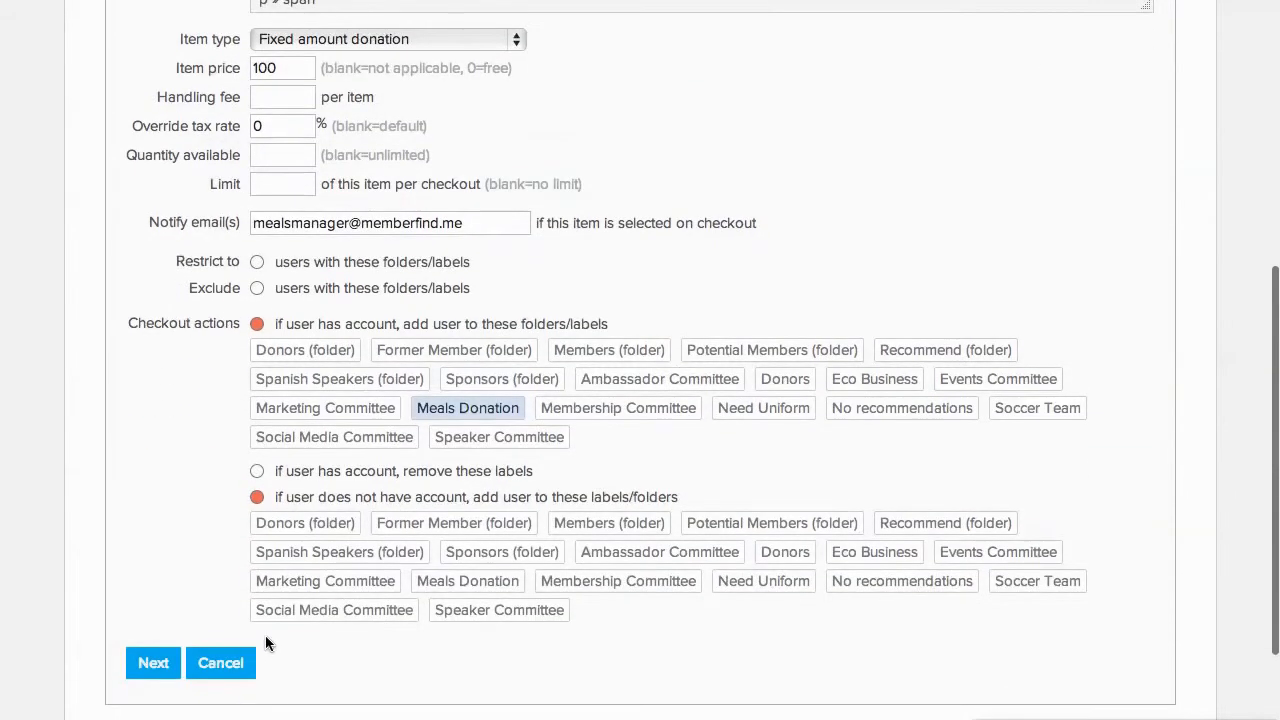
mouse_move(392, 596)
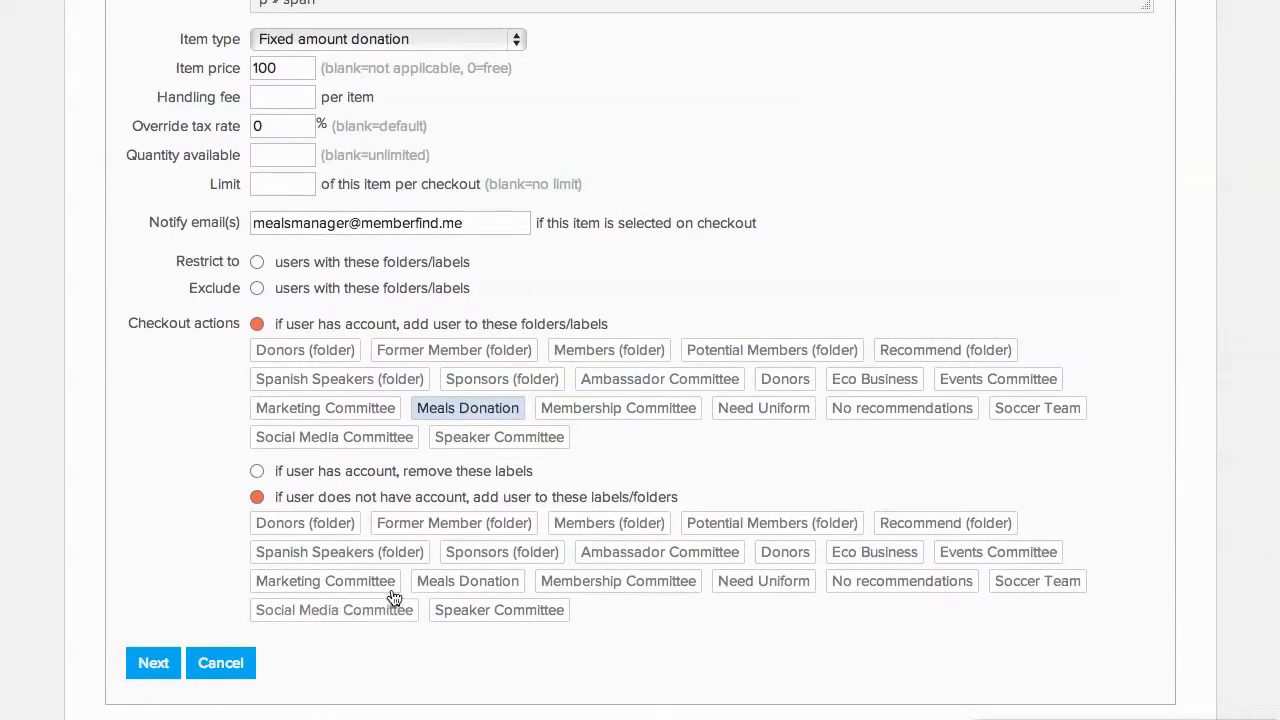
click(304, 522)
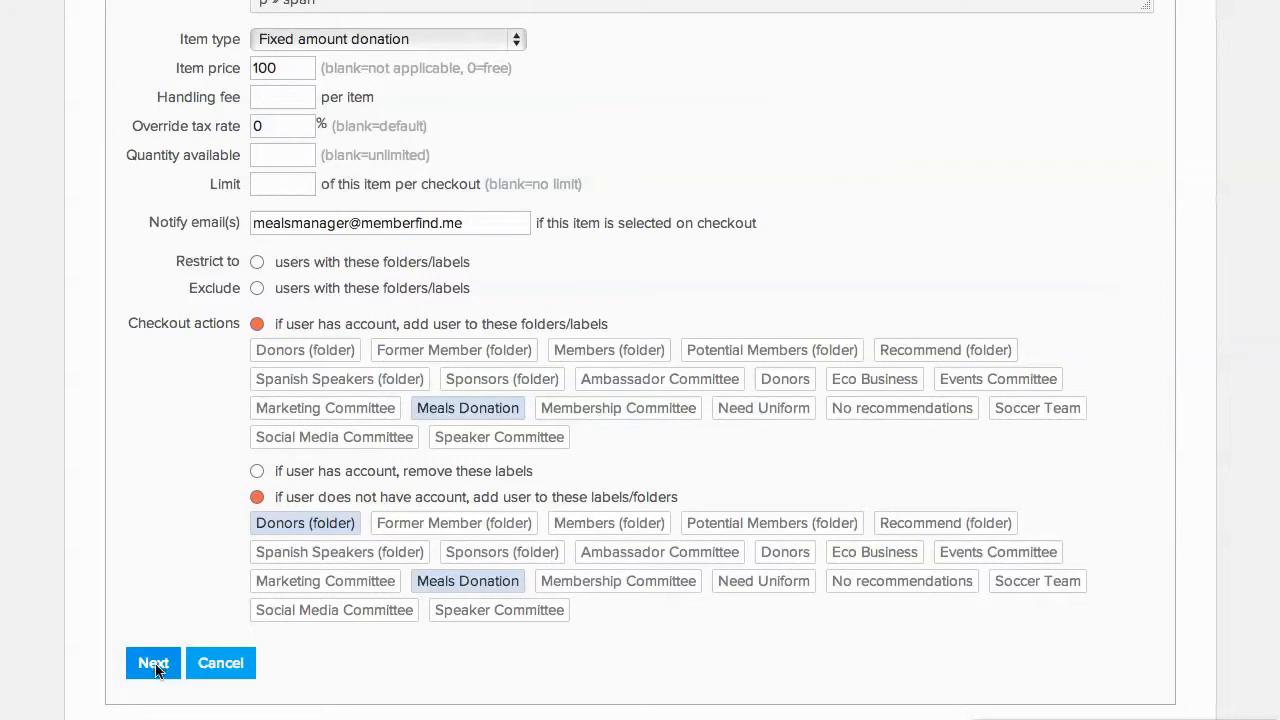
Step: Continue through the item's images and receipt email, drafting a thank-you, and add the item
click(152, 664)
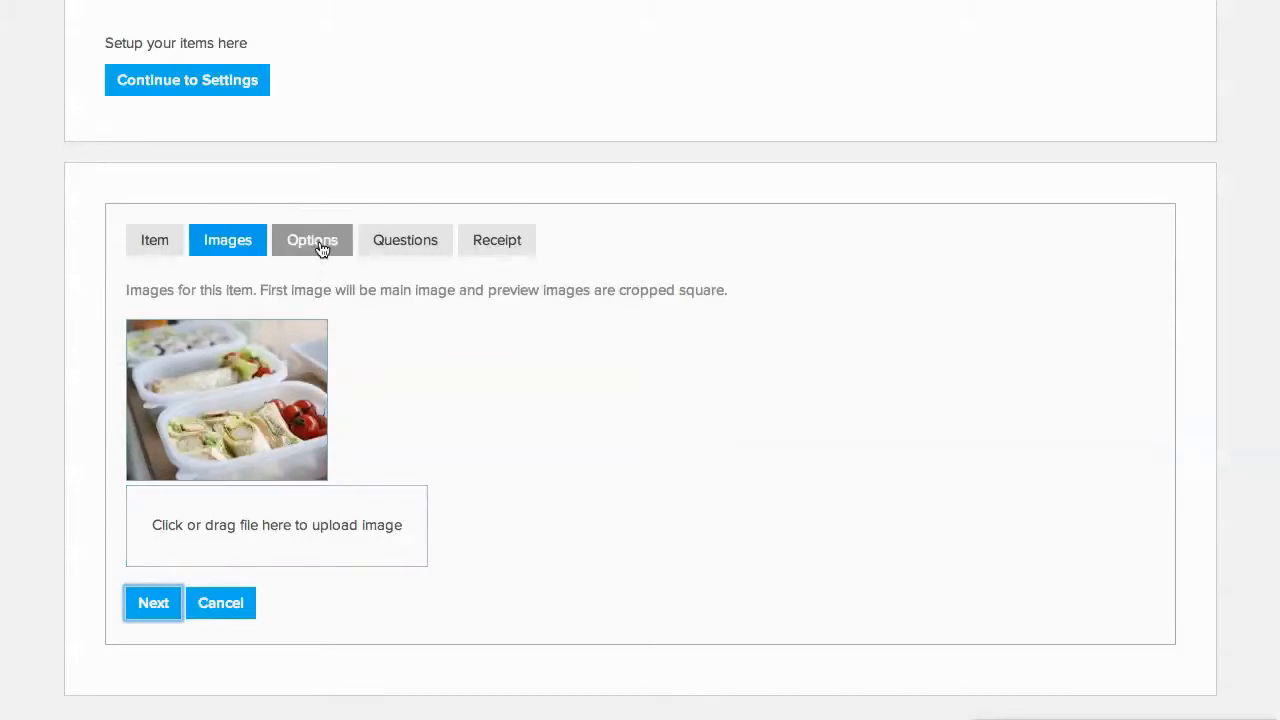
mouse_move(404, 240)
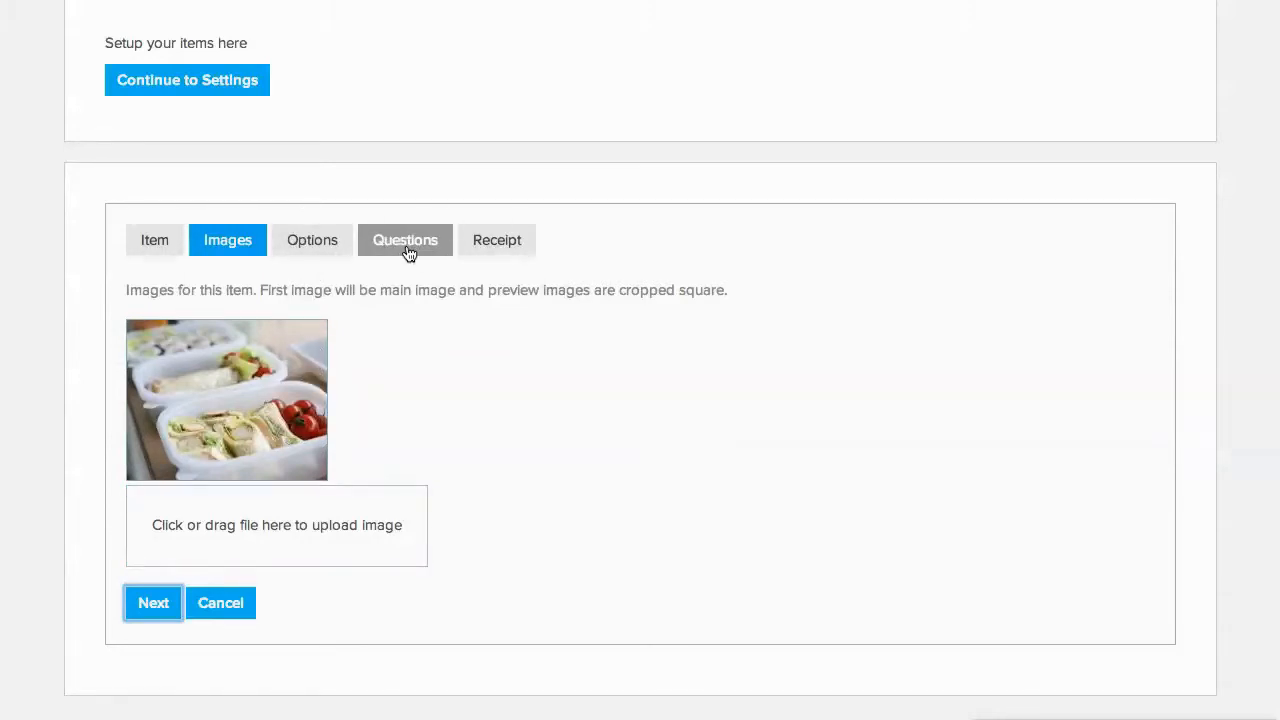
click(496, 240)
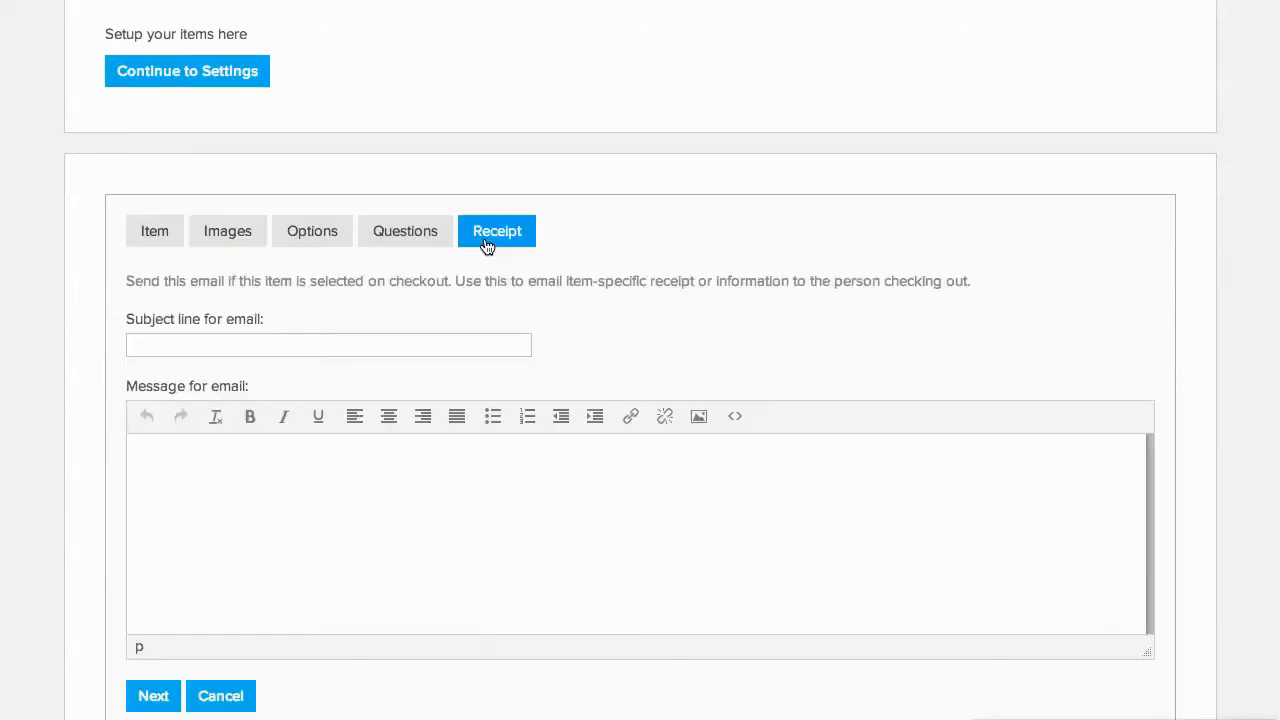
text(Tha)
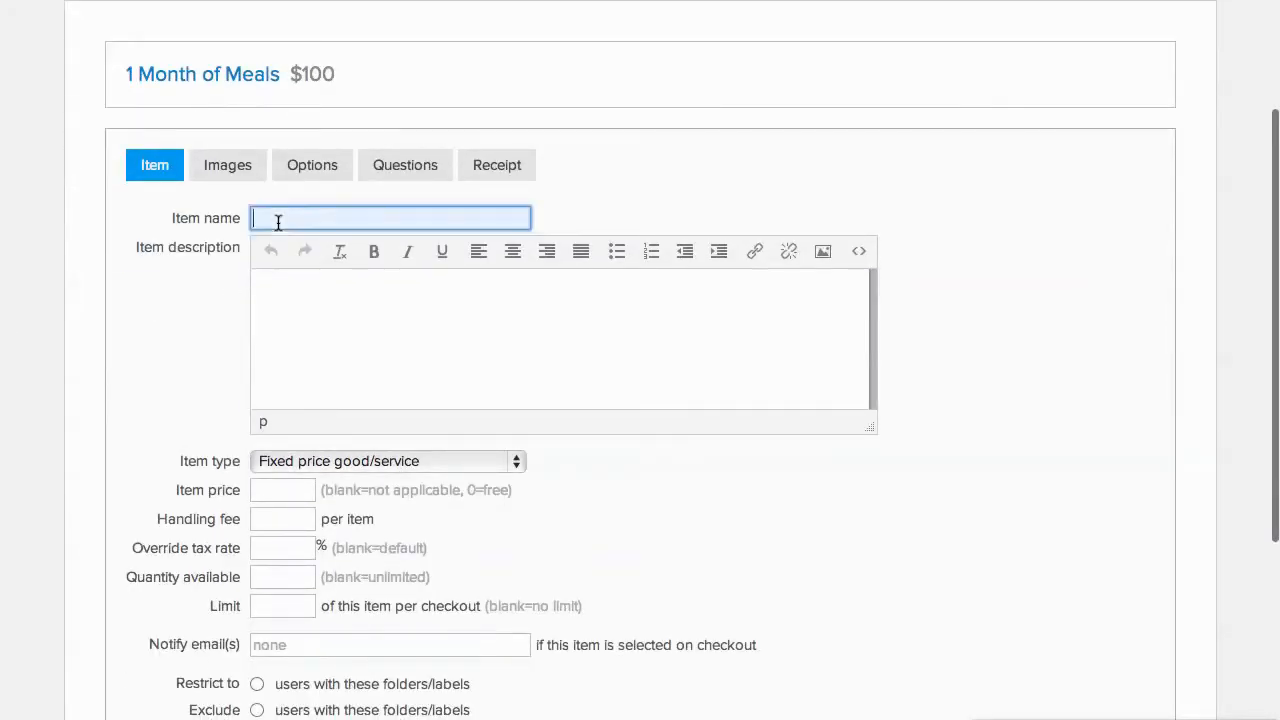
Step: Create Donation of Your Choice as a flexible amount donation with minimum 10 and 0 tax
text(Donation of Your Choice)
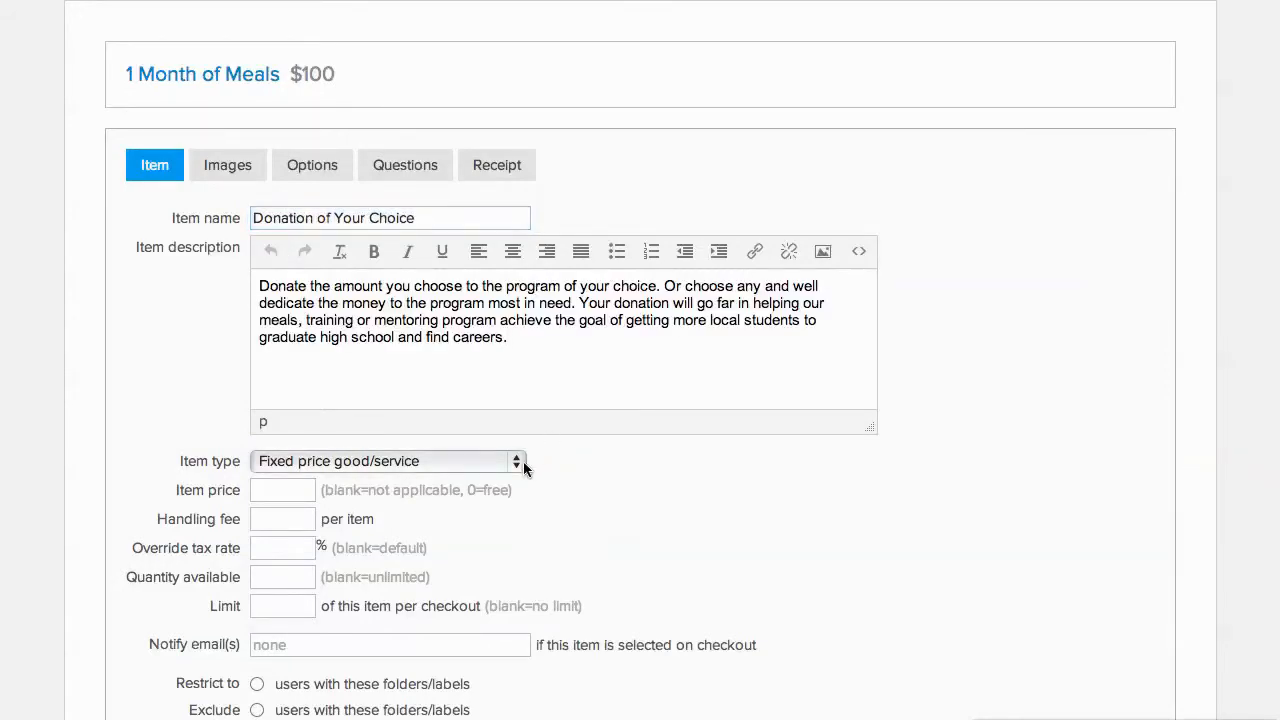
click(388, 460)
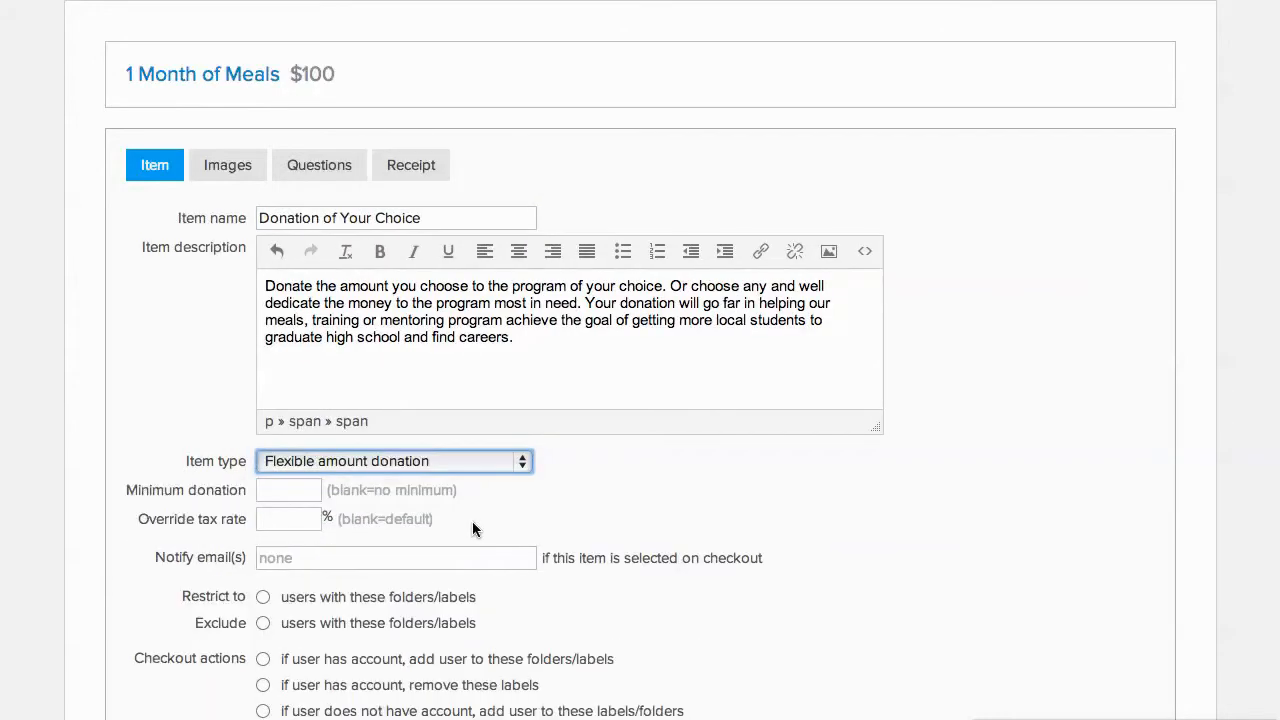
click(288, 490)
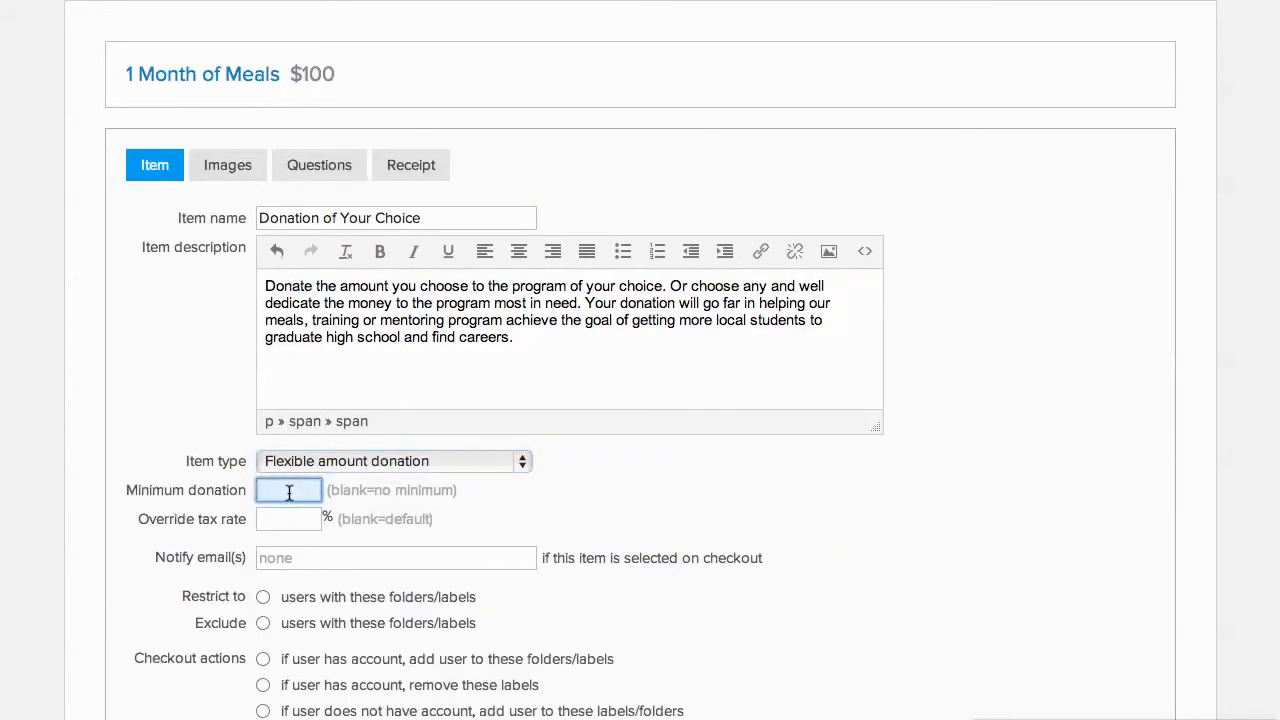
text(10)
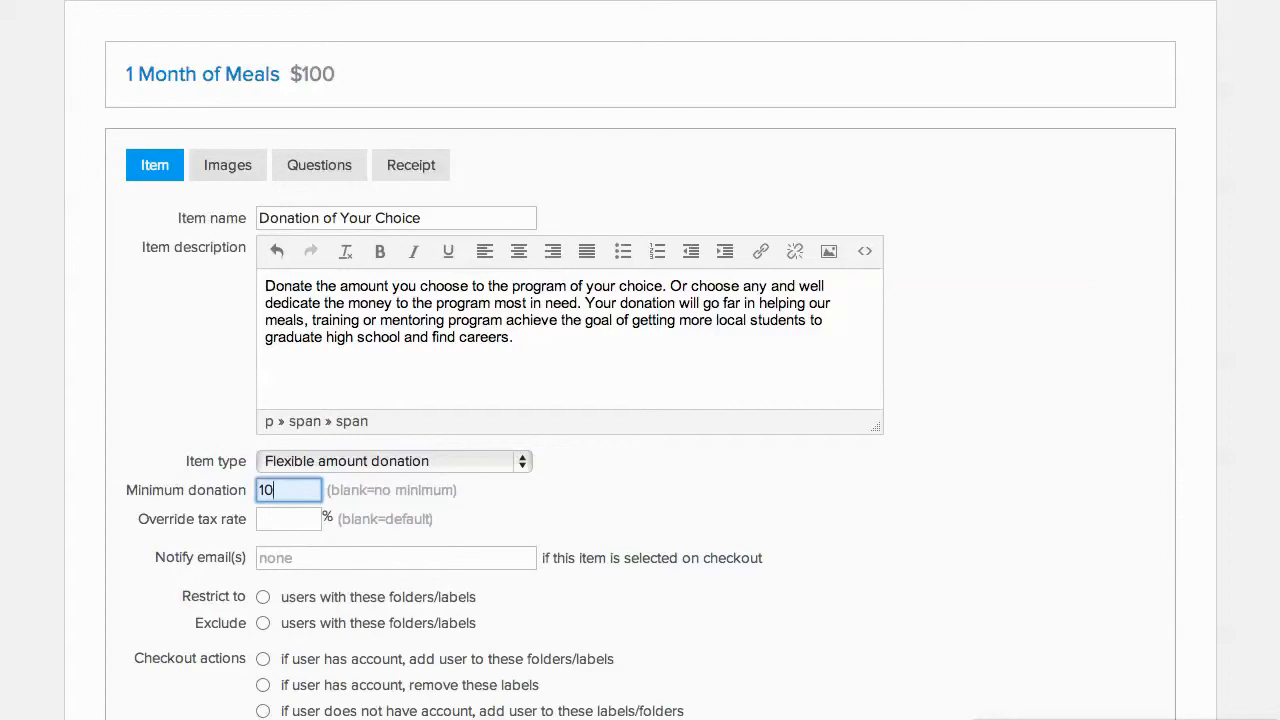
click(288, 518)
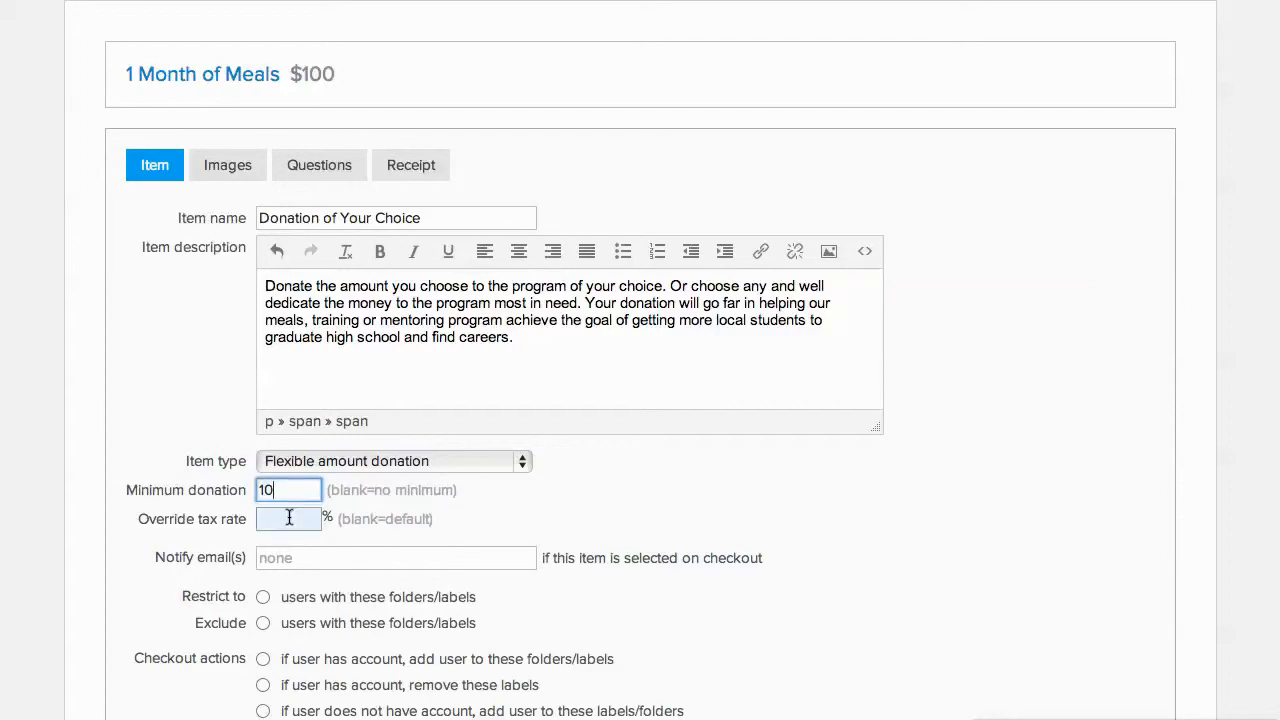
text(0)
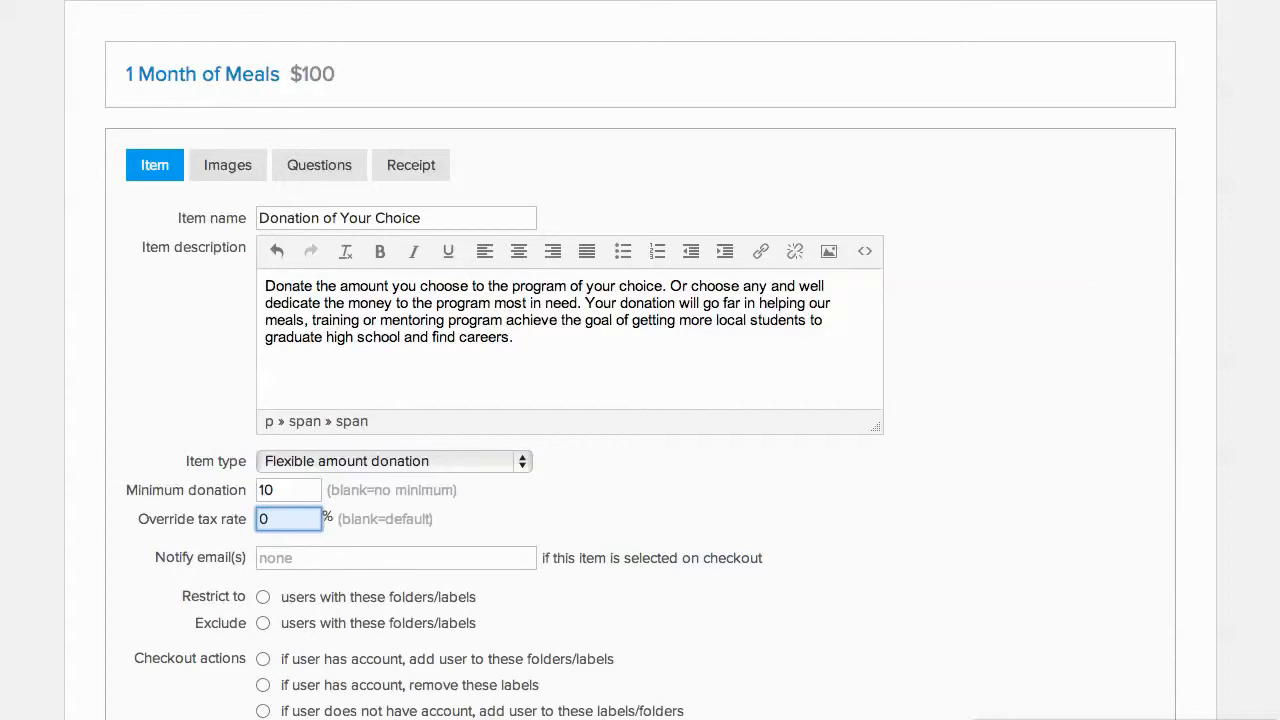
Step: Add donors to the Donors checkout labels and continue to the images step
scroll(down, 3)
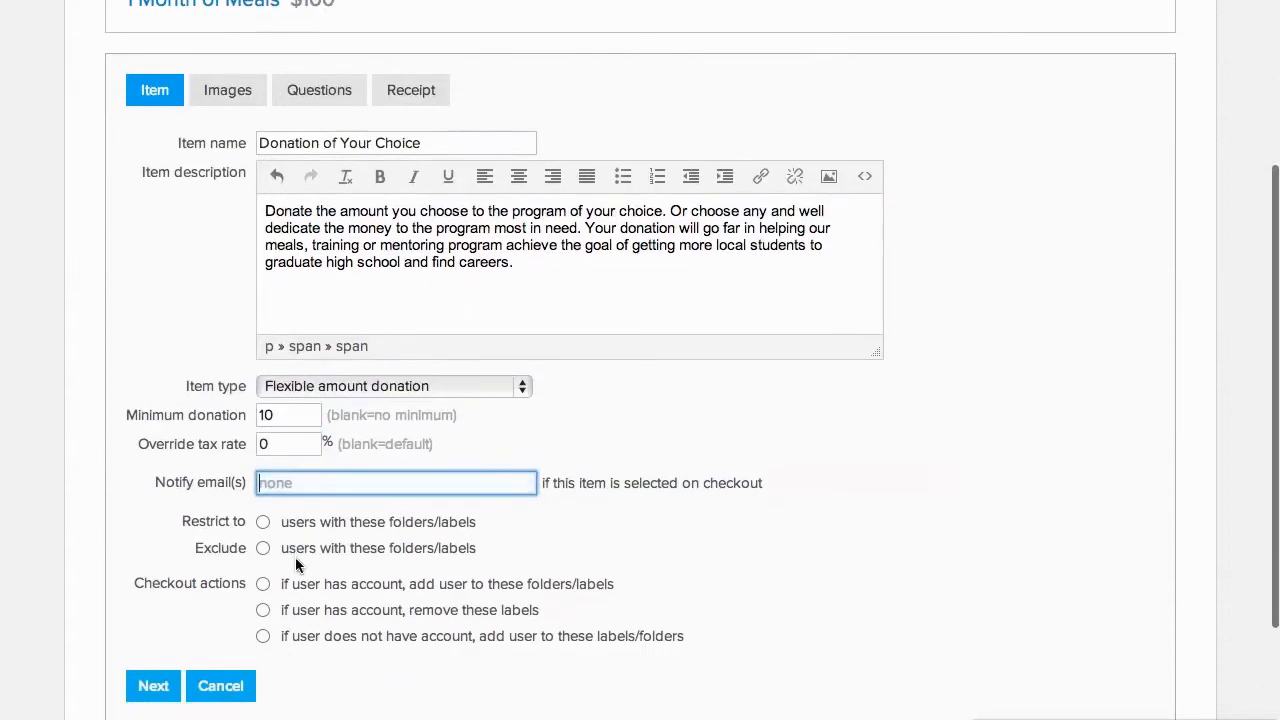
click(264, 584)
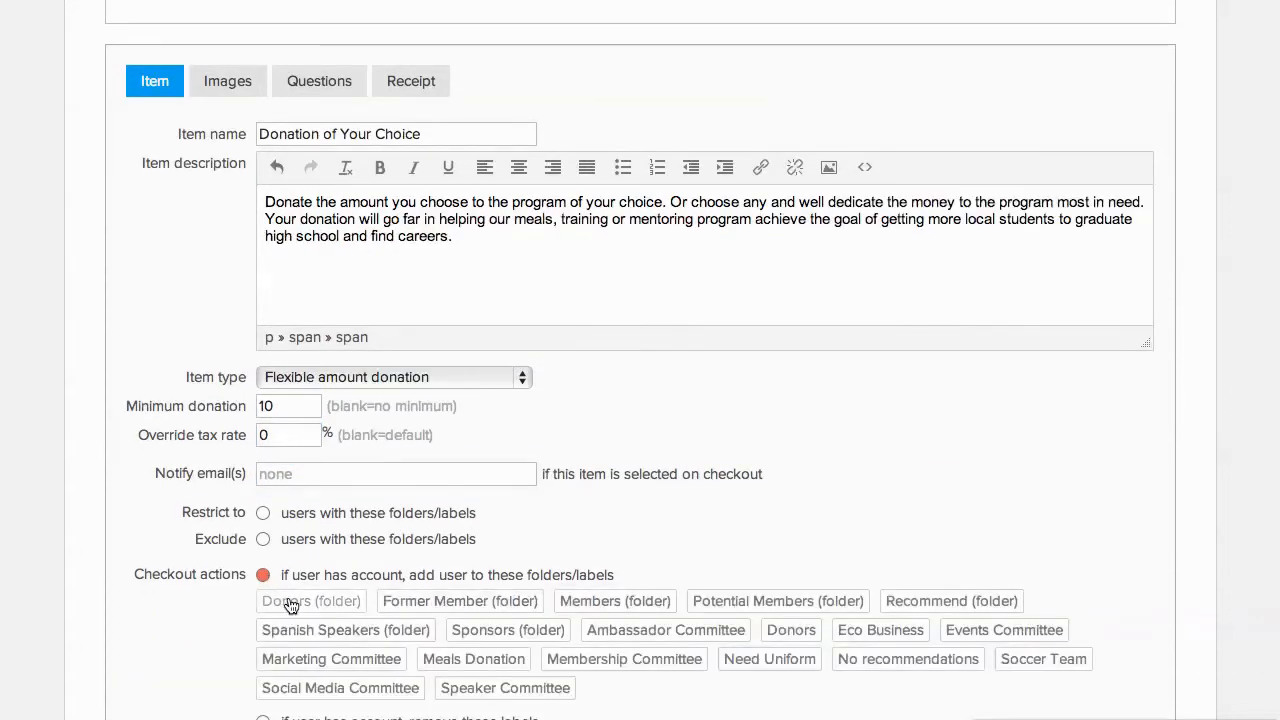
scroll(down, 3)
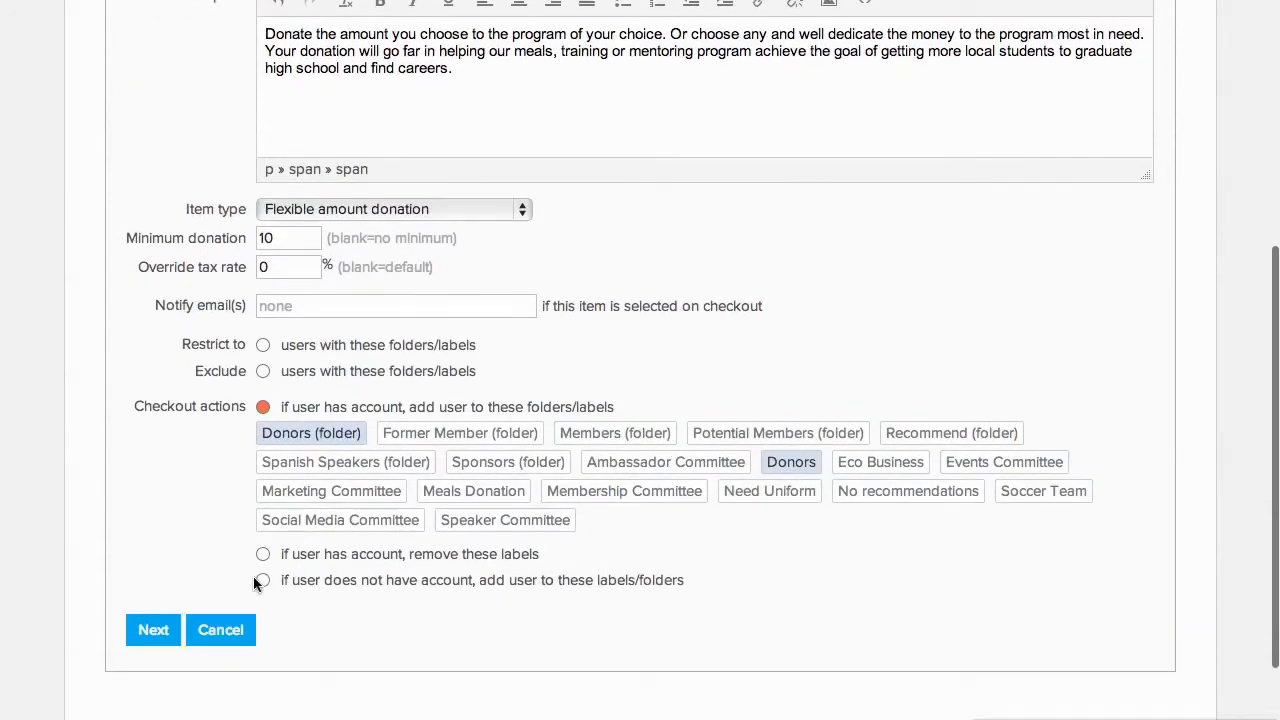
click(264, 580)
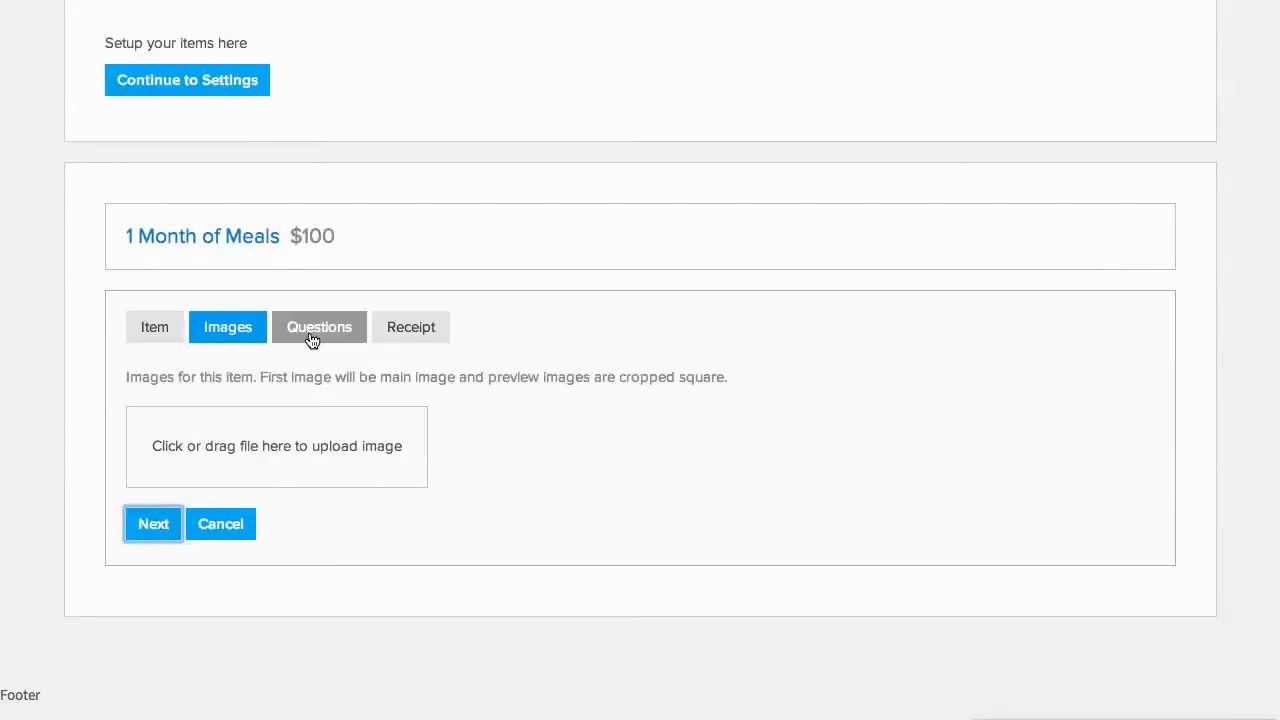
Step: Add a select question 'Which program would you like to donate to?' with Meals, Training, Mentoring, and add the item
click(320, 328)
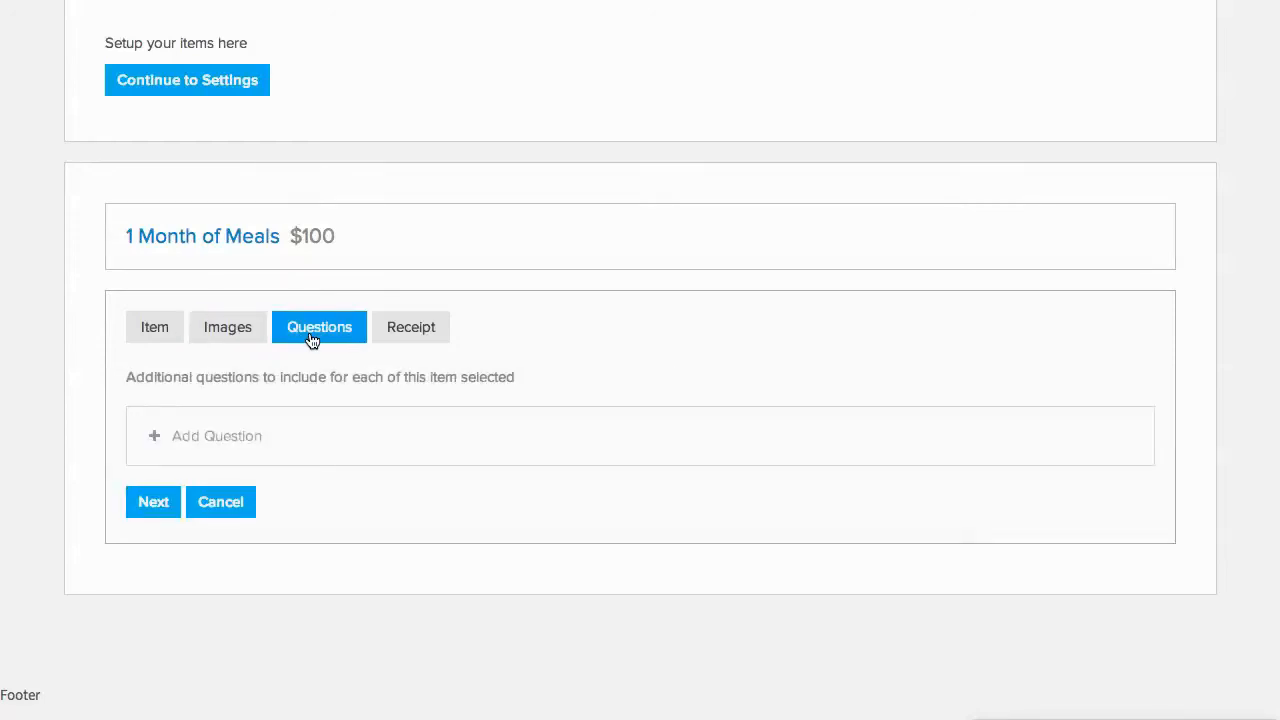
mouse_move(246, 428)
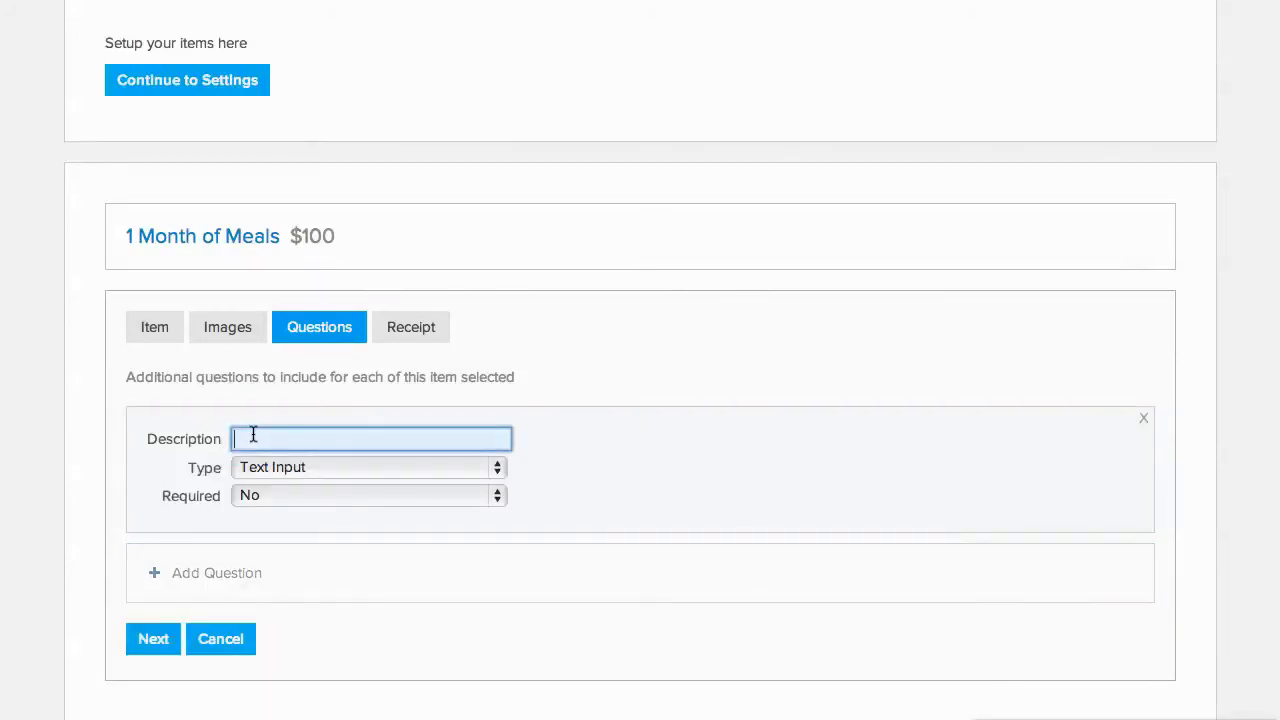
text(Which program would you like to donate to?)
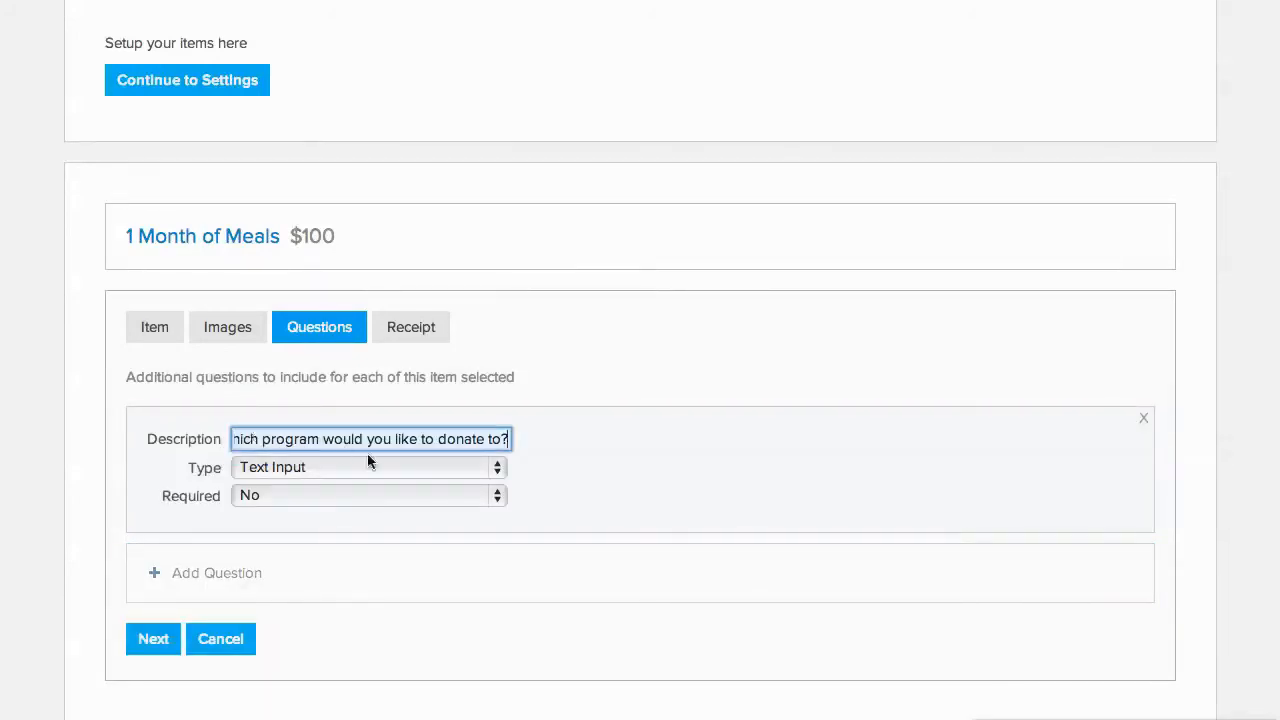
click(370, 468)
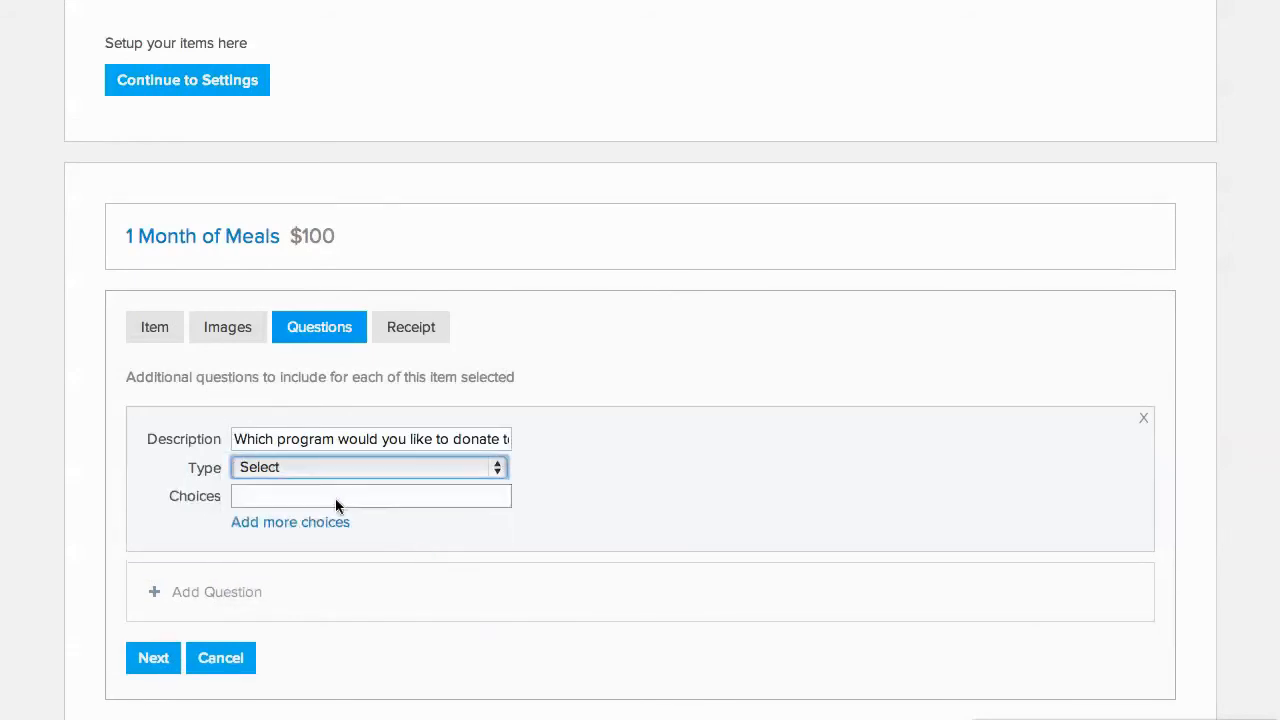
click(290, 520)
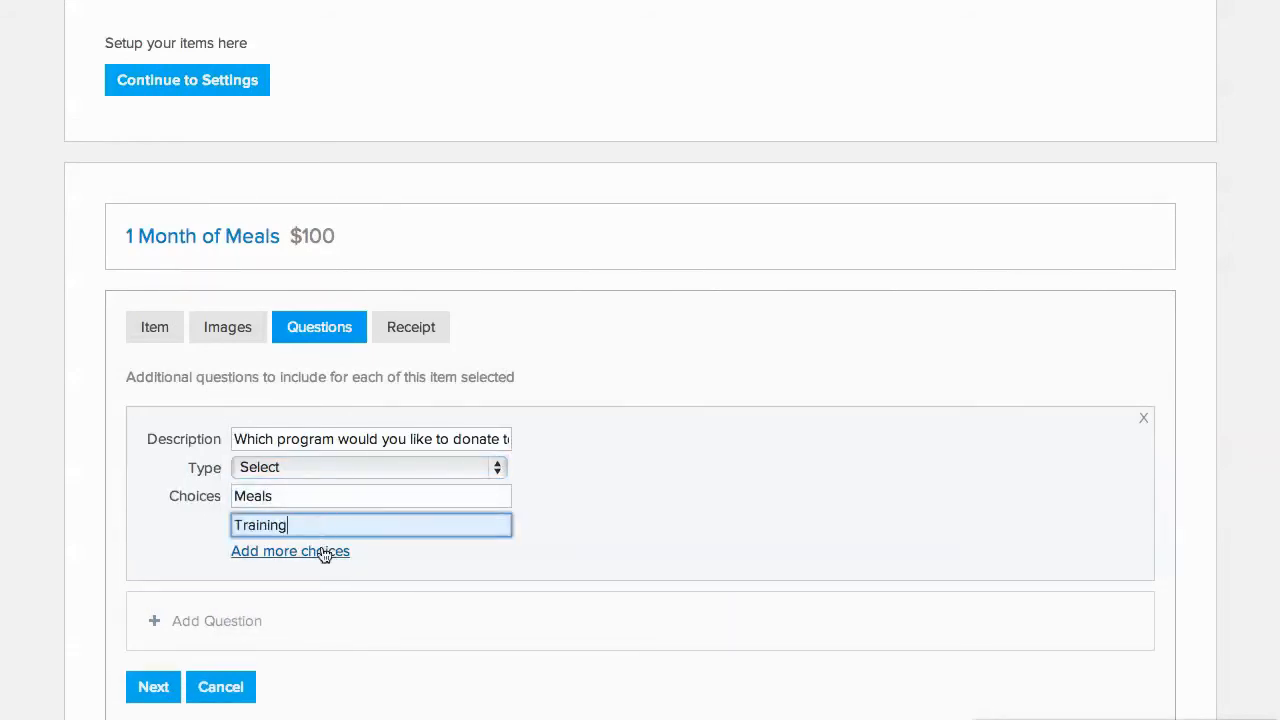
click(290, 552)
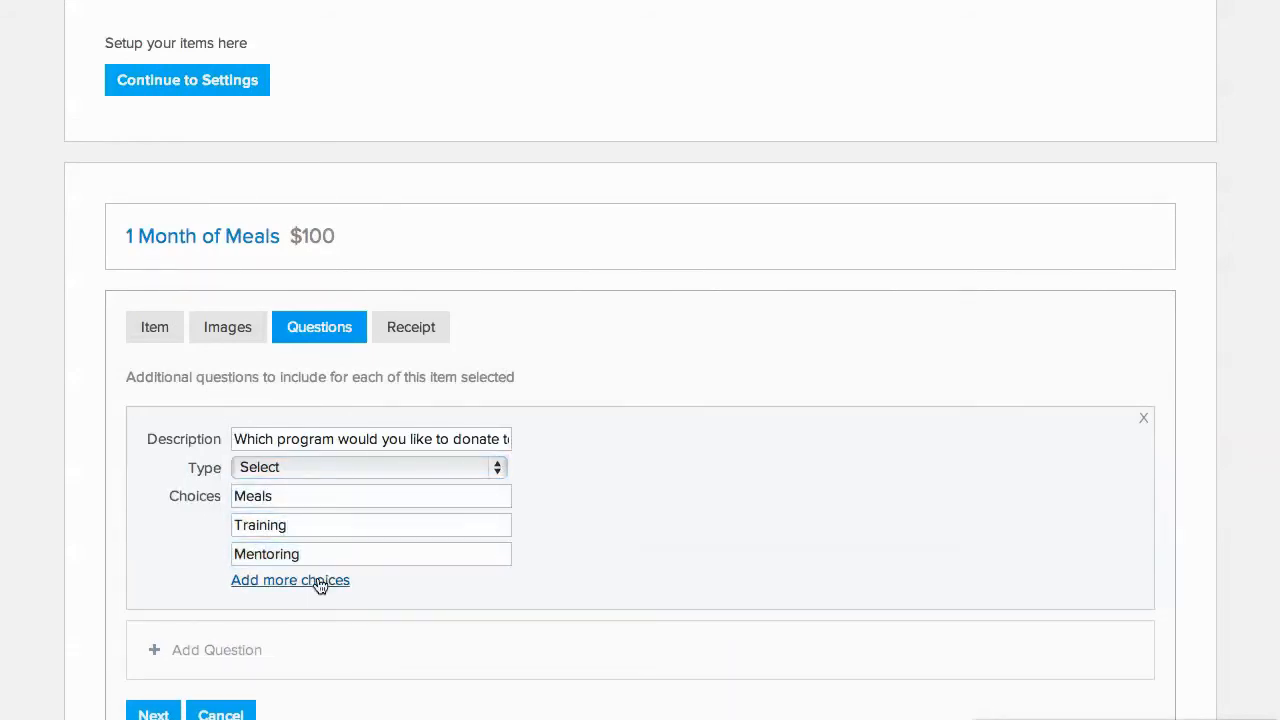
click(290, 580)
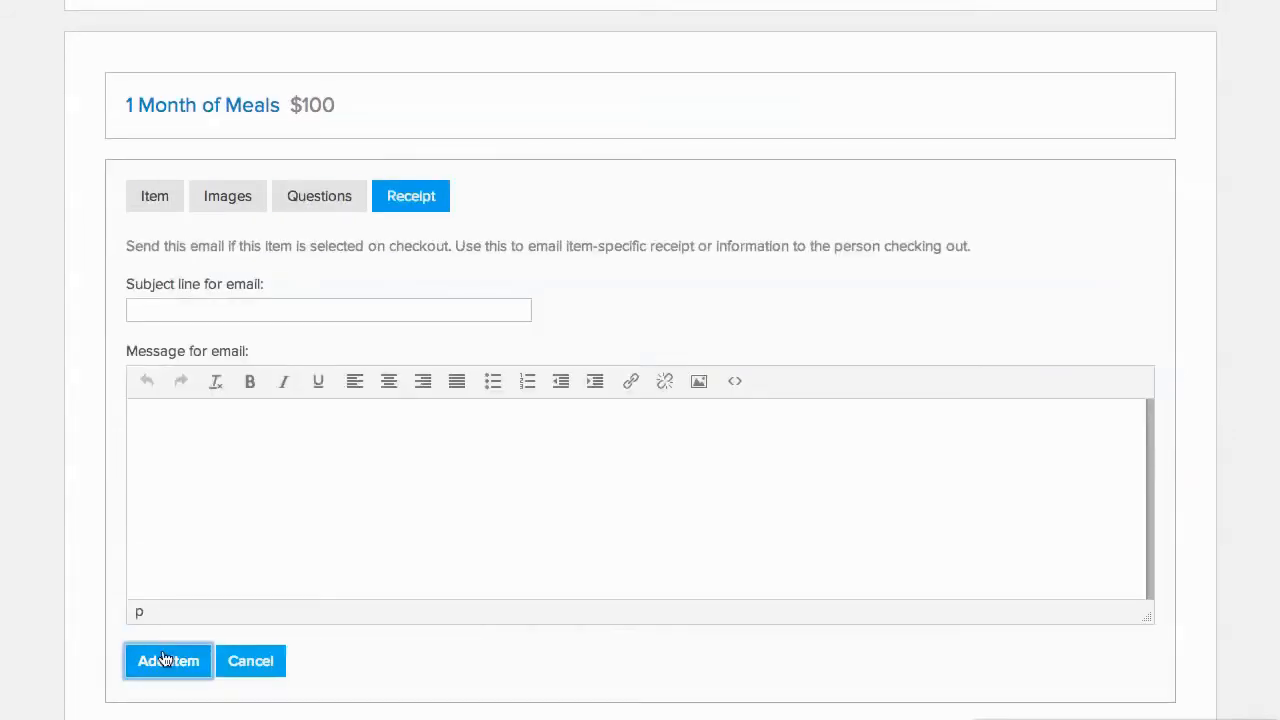
click(168, 660)
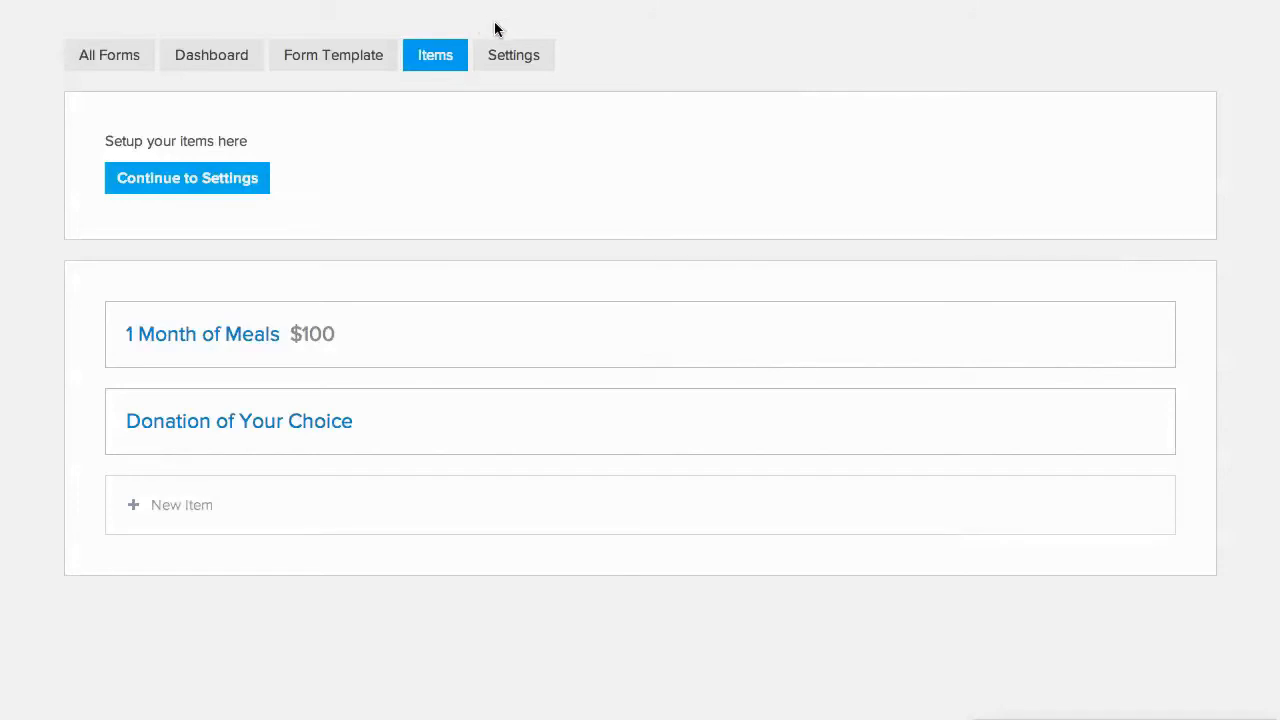
Step: In form settings, enter two checkout notification emails and set the button text to Donate!
click(512, 56)
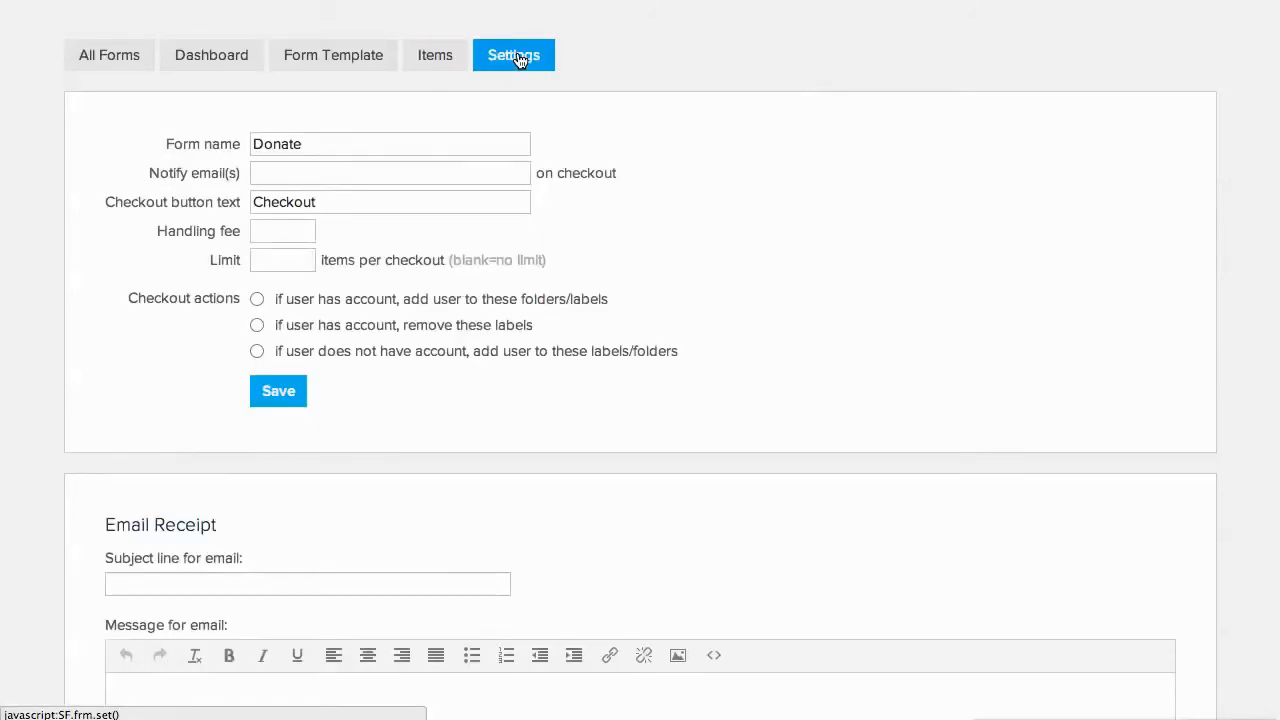
click(390, 172)
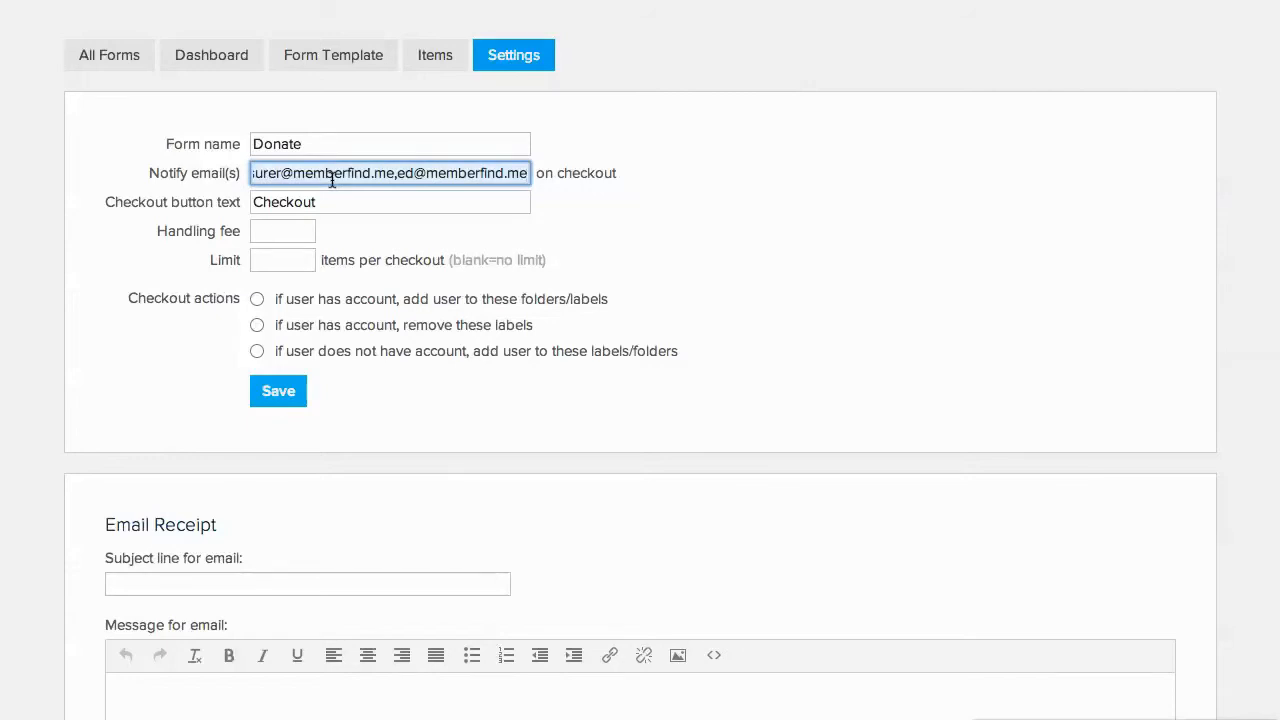
click(390, 202)
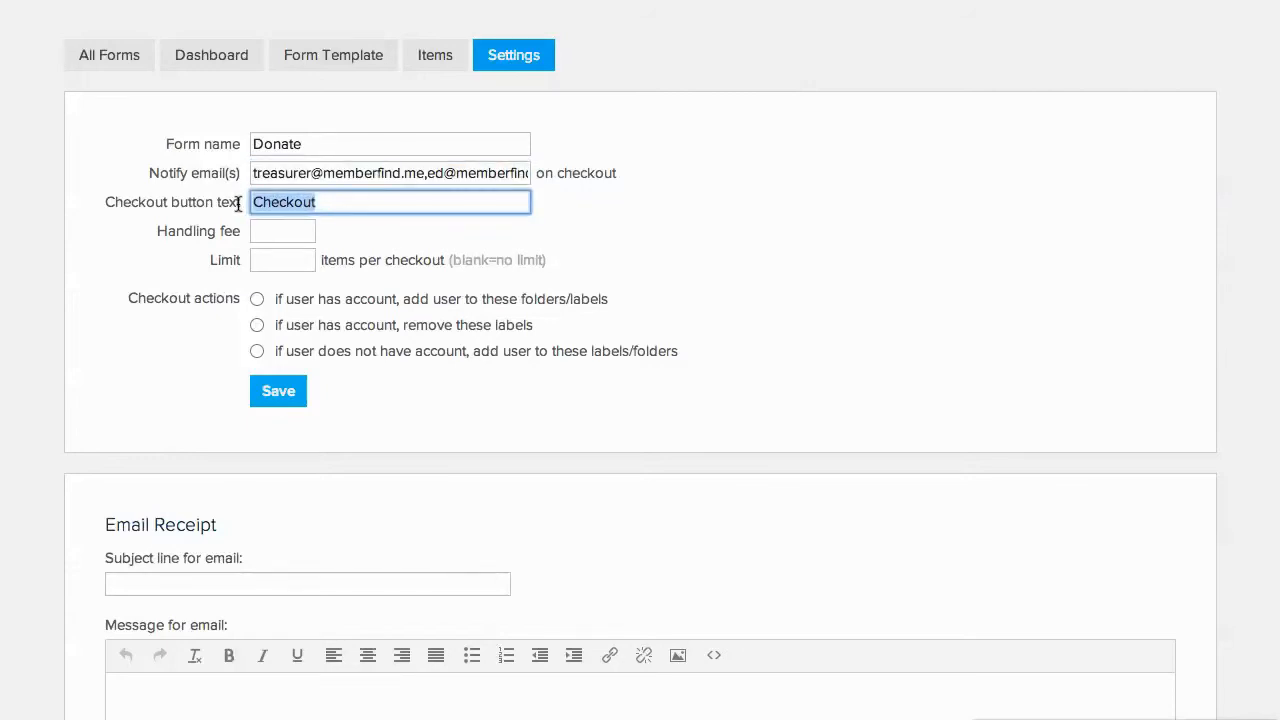
text(Donate!)
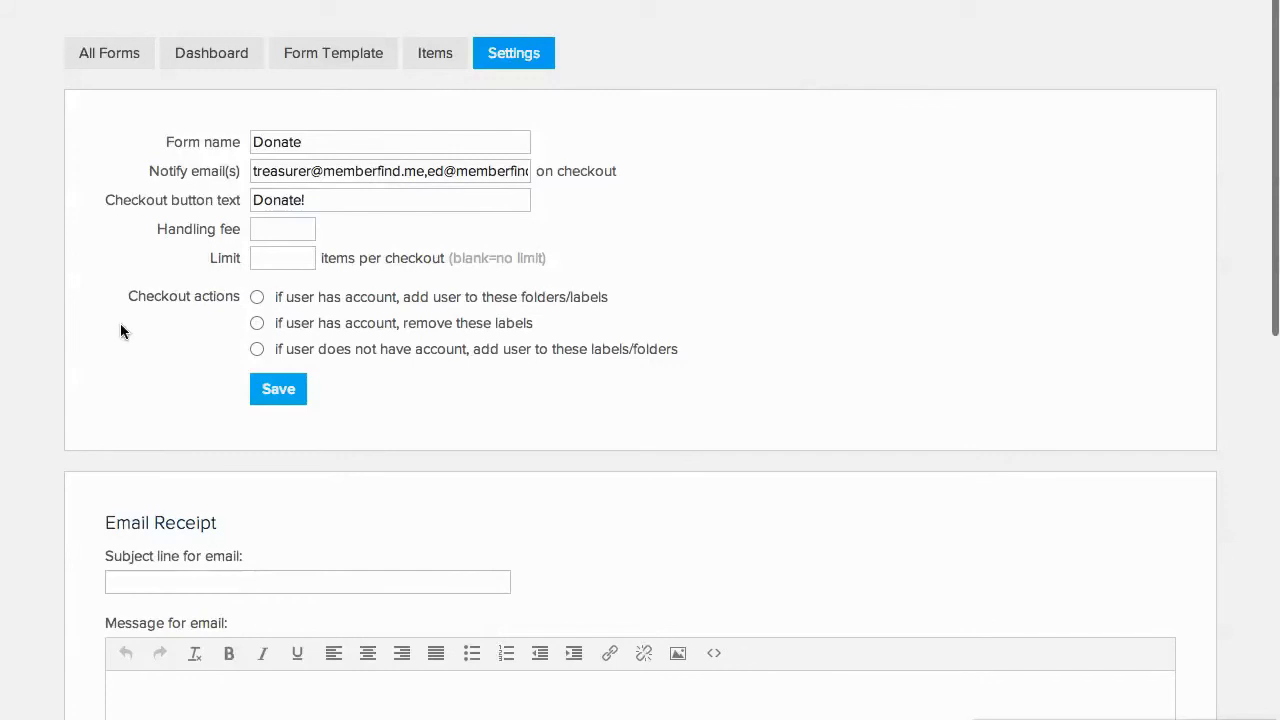
scroll(down, 3)
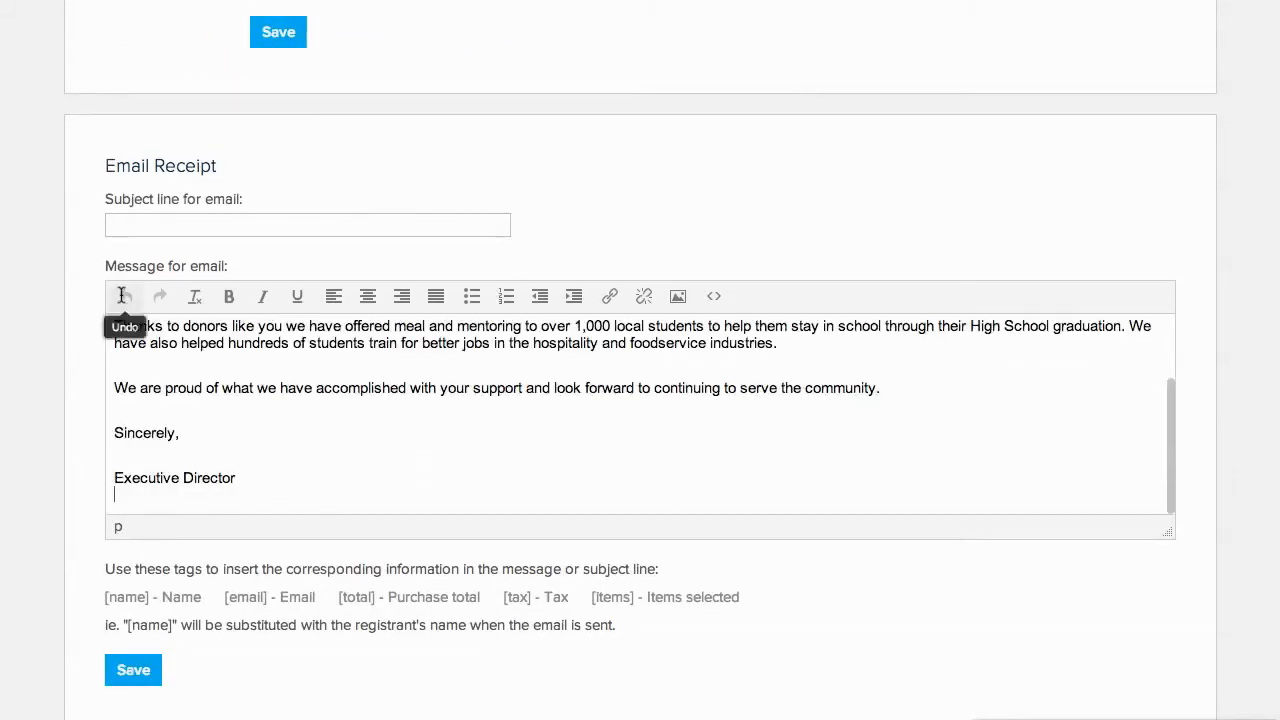
Step: Set the receipt subject to Thank You For Your Donation with the letter and save the settings
text(Thank You For Your Donation)
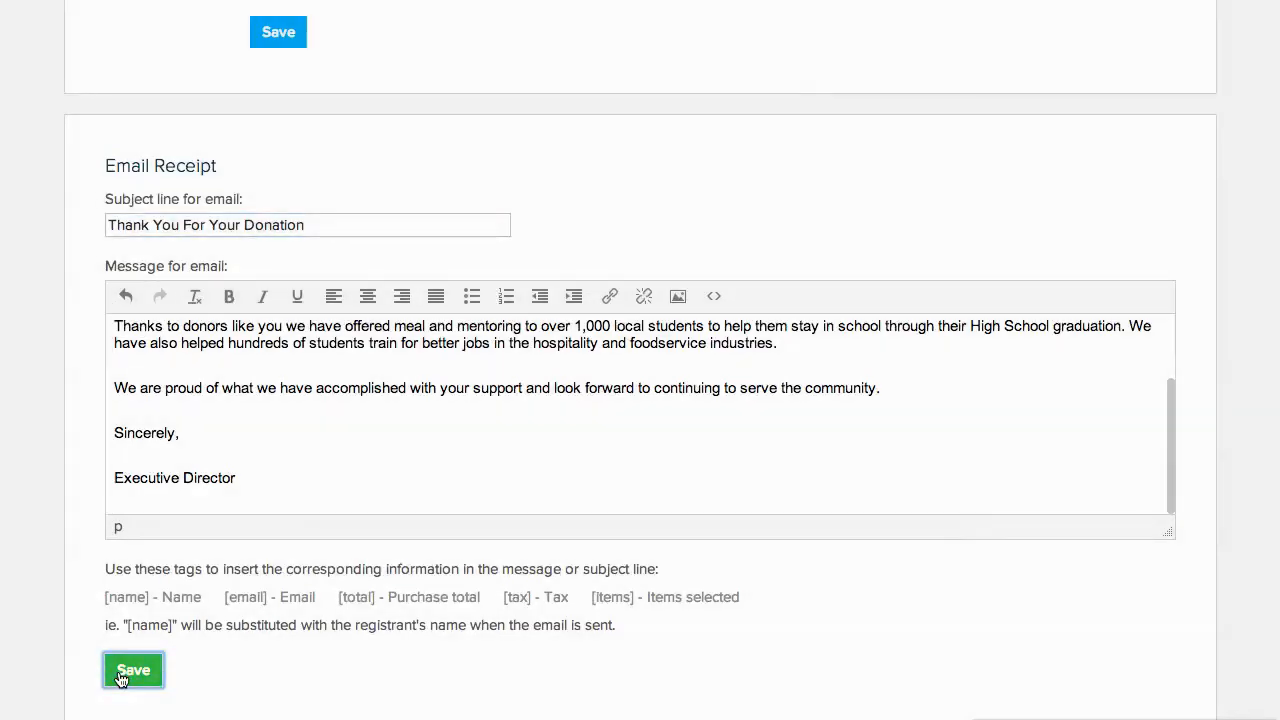
click(132, 668)
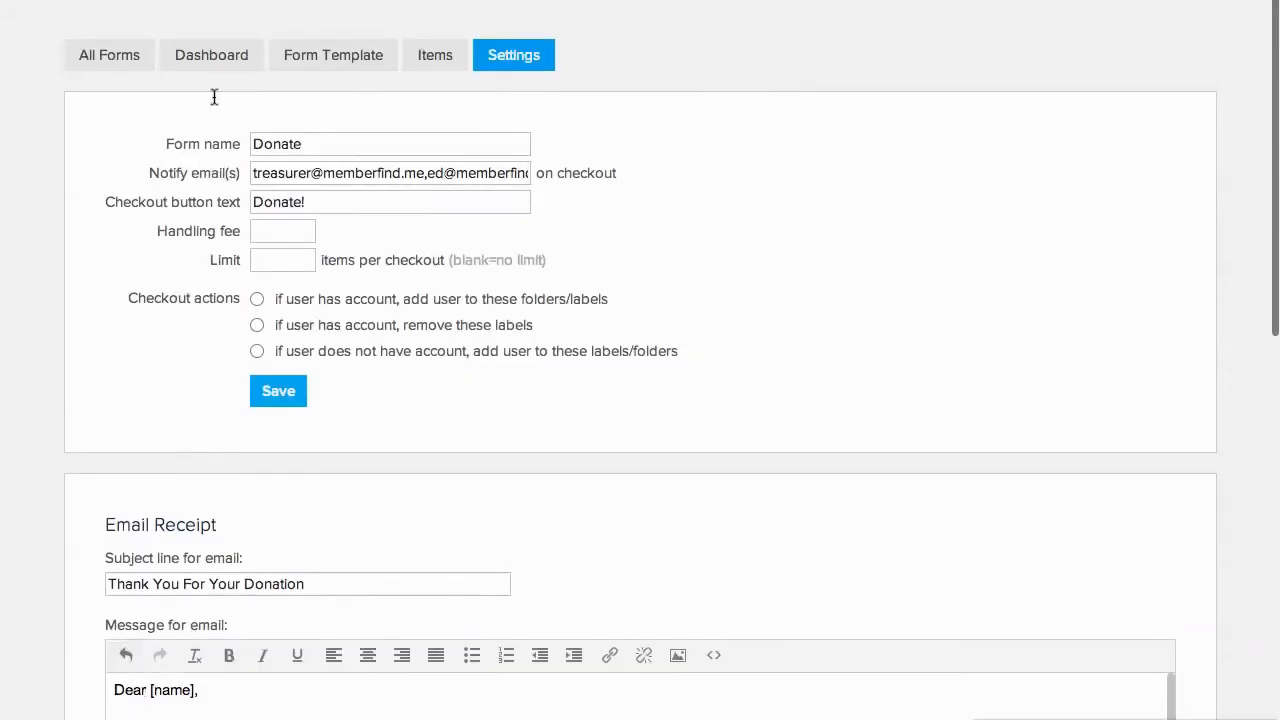
Step: Show the form's WordPress shortcode and embed code on the dashboard via Embed/Link
click(212, 56)
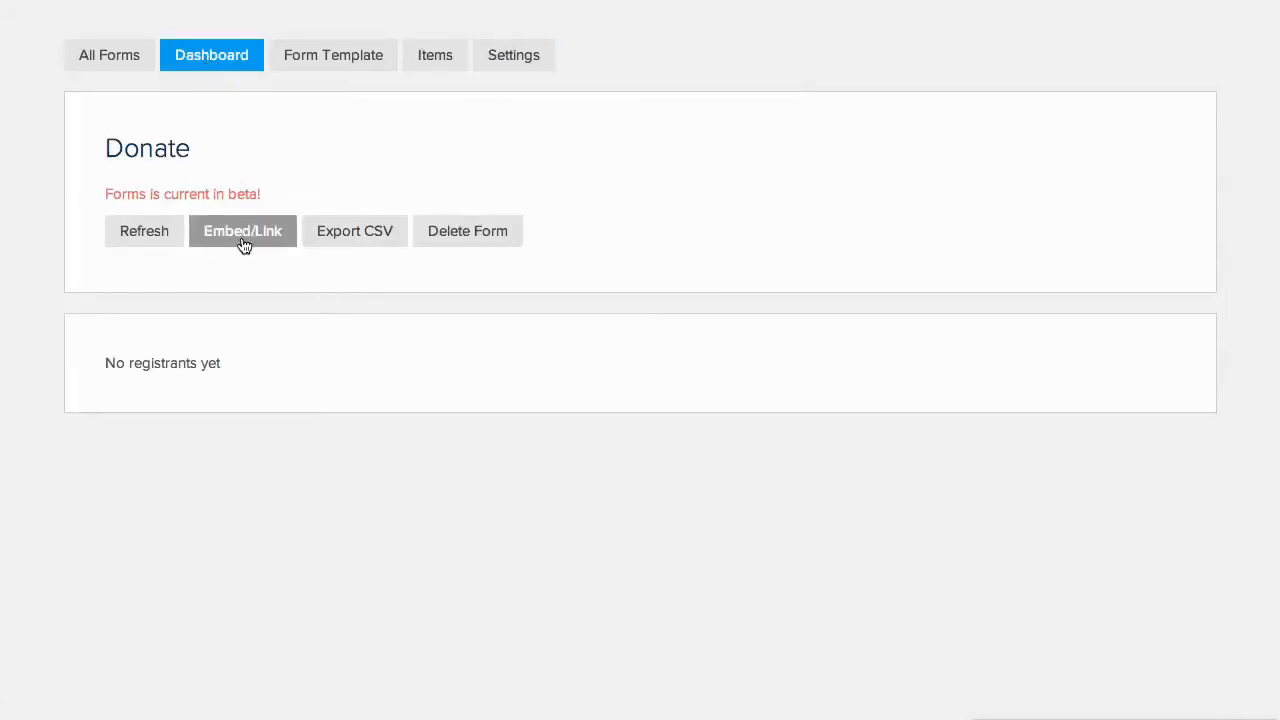
click(242, 232)
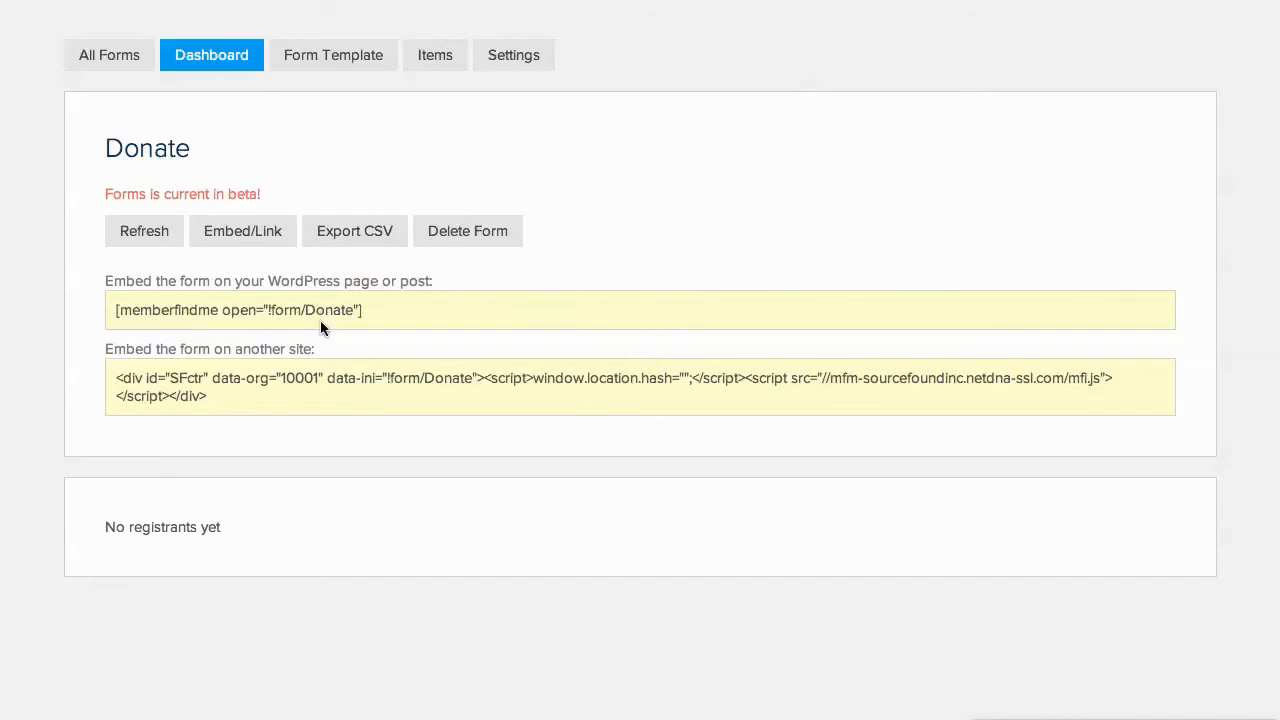